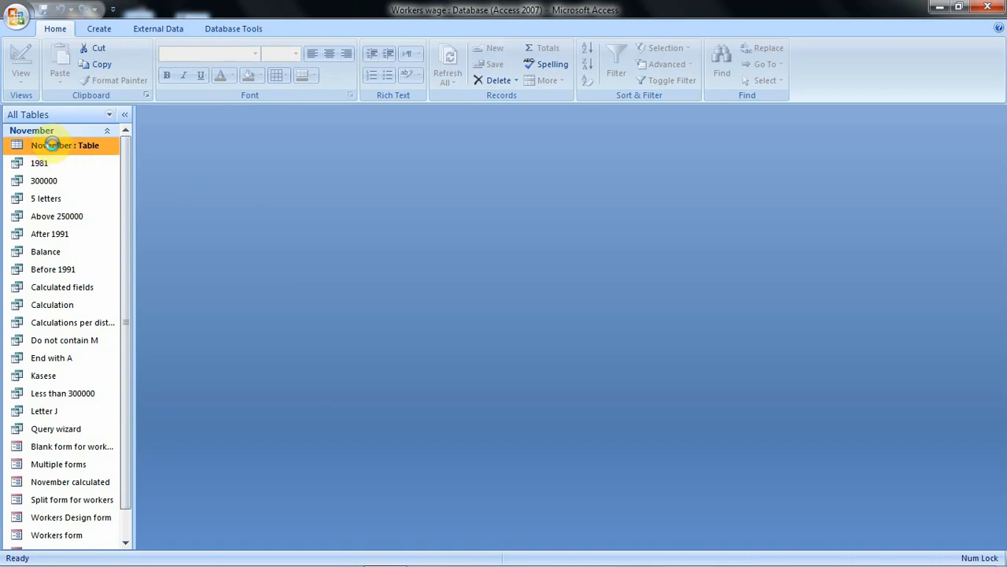
Step: Open the November table in Datasheet view to see its ten worker records
{"action": "double_click", "coordinate": [63, 145]}
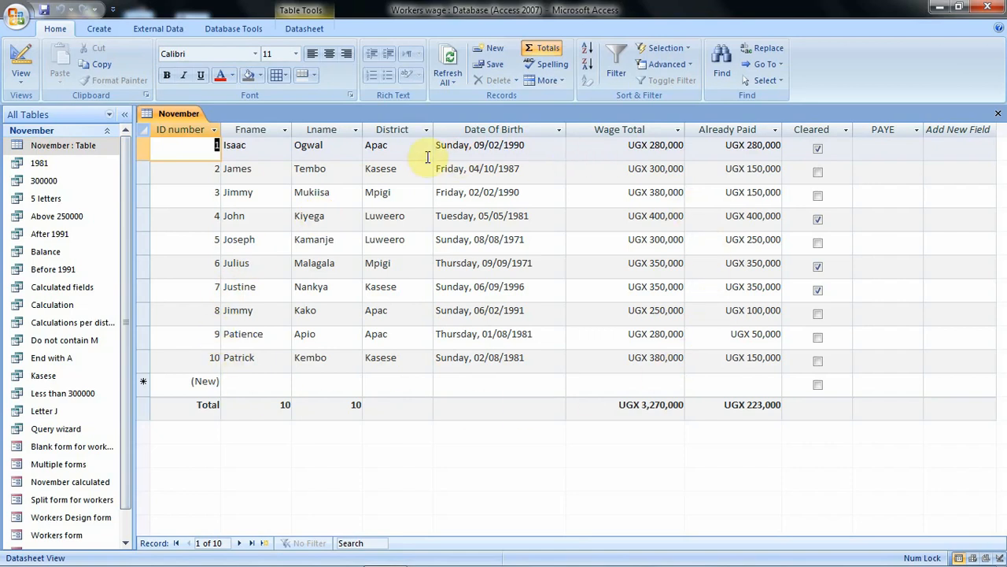
{"action": "mouse_move", "coordinate": [359, 176]}
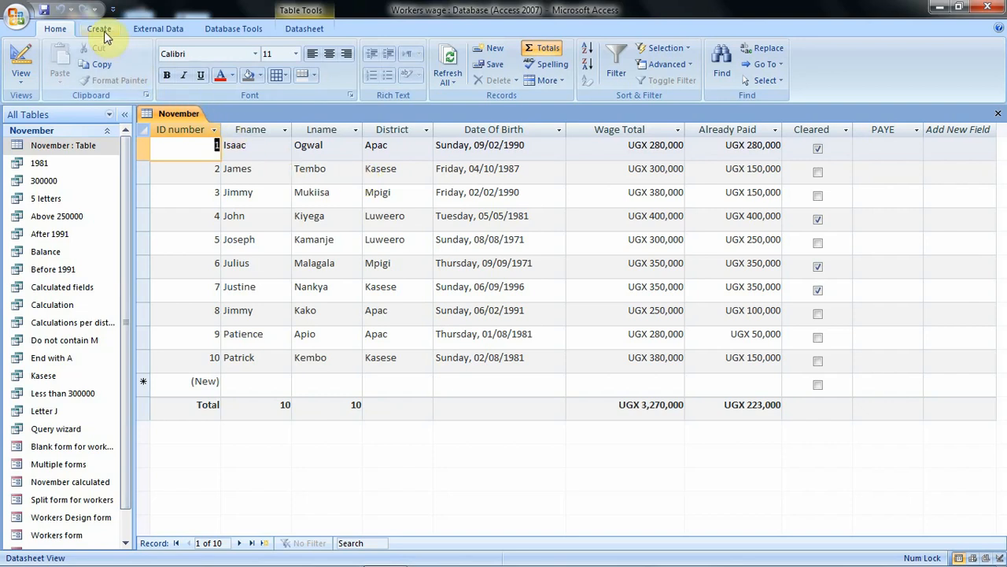
Step: Switch the ribbon to the Create commands for new forms and reports
{"action": "left_click", "coordinate": [98, 29]}
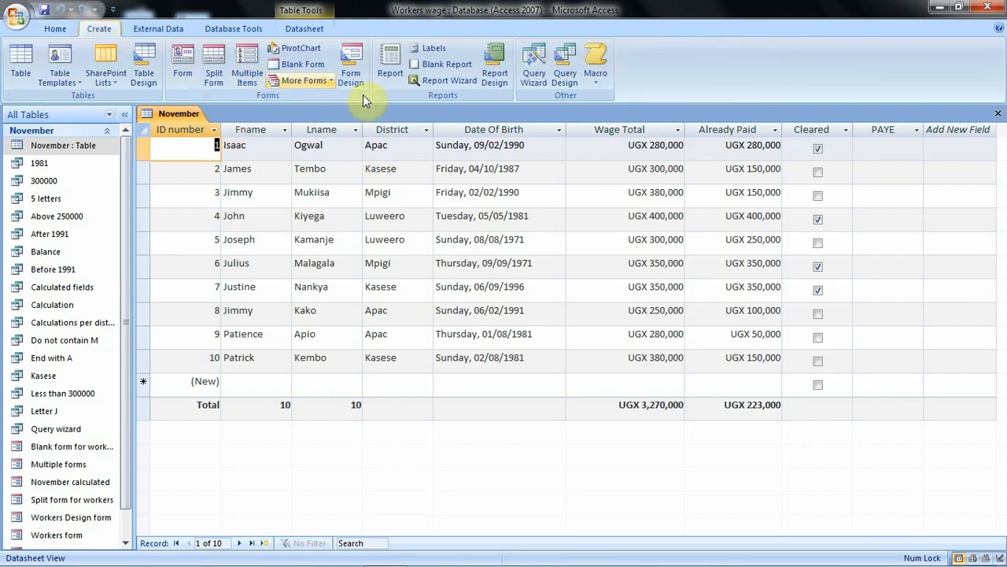
{"action": "mouse_move", "coordinate": [441, 63]}
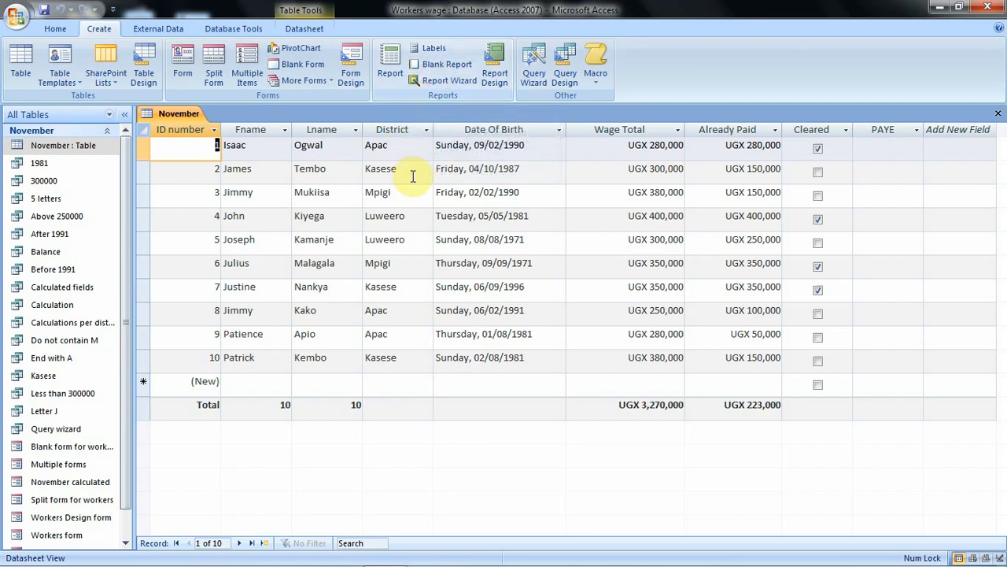
{"action": "mouse_move", "coordinate": [510, 229]}
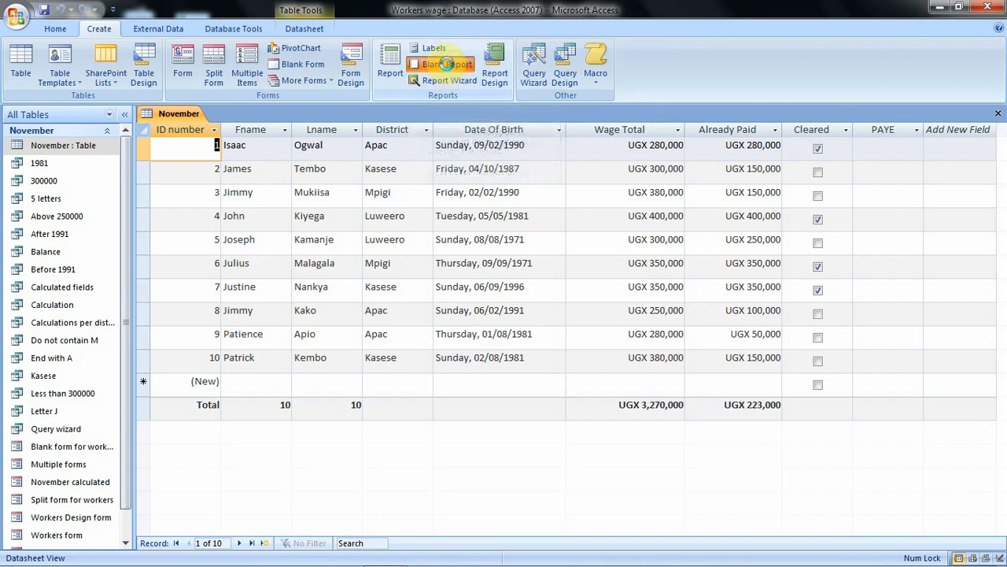
Step: Create a new blank report, Report1, in layout view with the Field List shown
{"action": "left_click", "coordinate": [440, 63]}
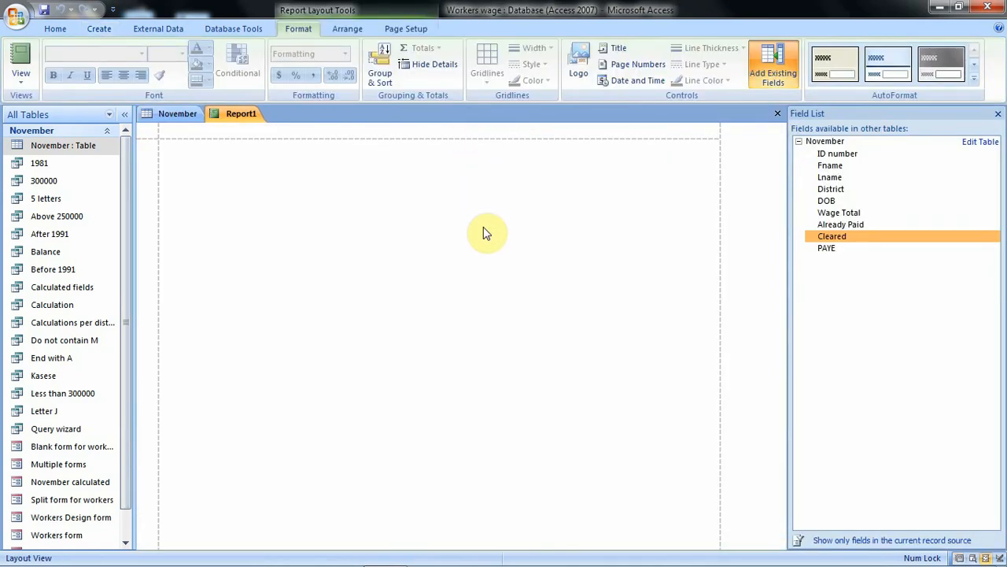
{"action": "mouse_move", "coordinate": [626, 514]}
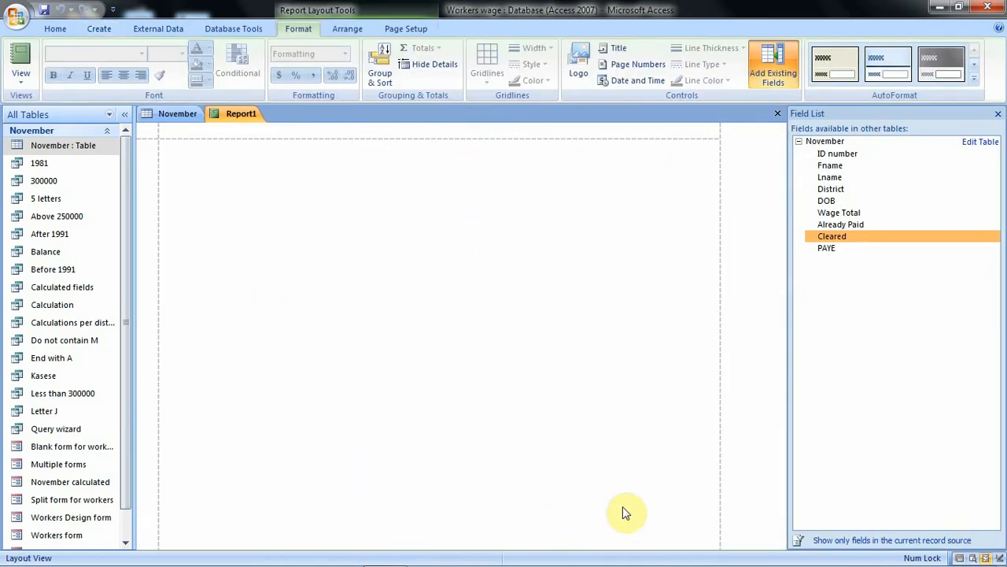
{"action": "mouse_move", "coordinate": [703, 321]}
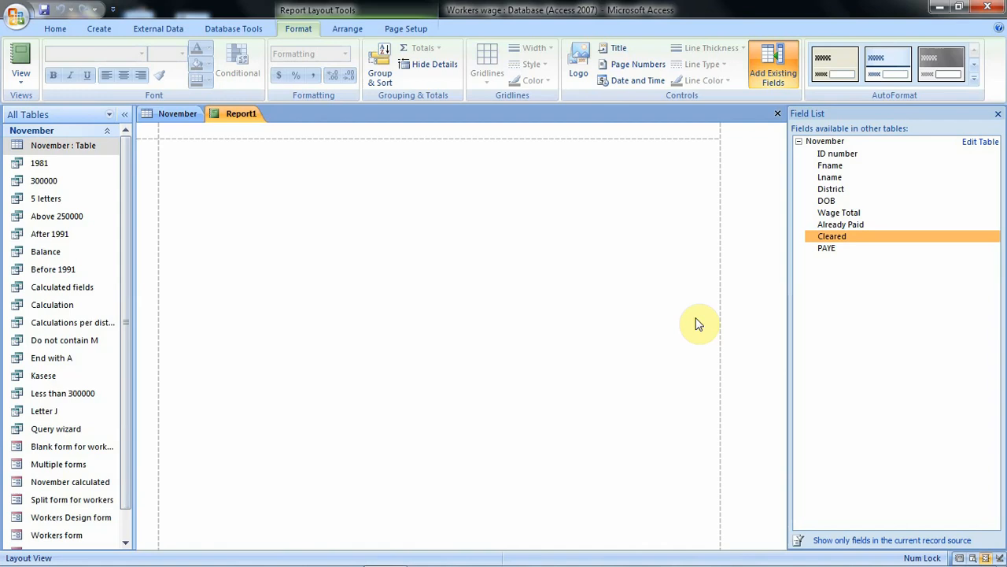
{"action": "mouse_move", "coordinate": [621, 430]}
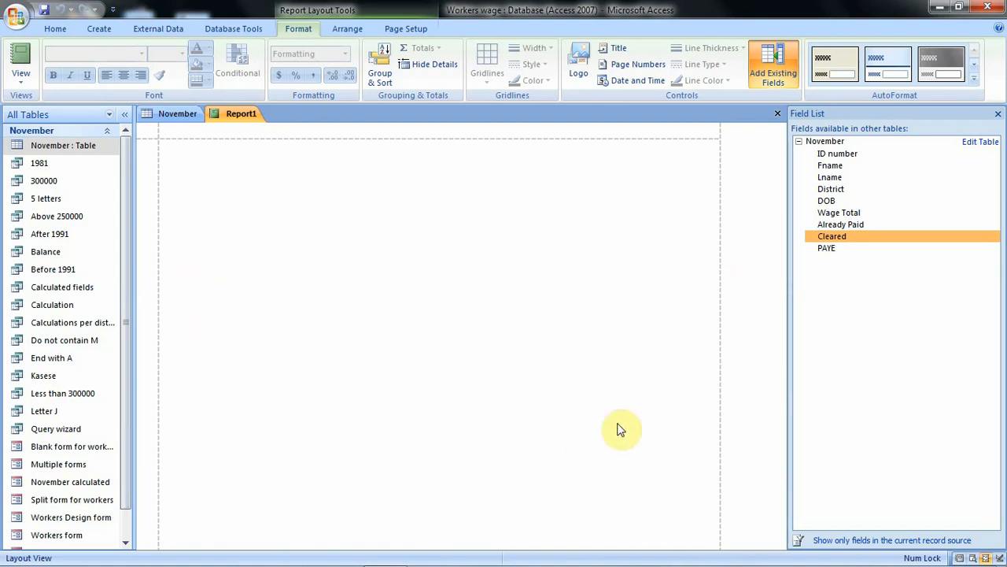
{"action": "mouse_move", "coordinate": [483, 413]}
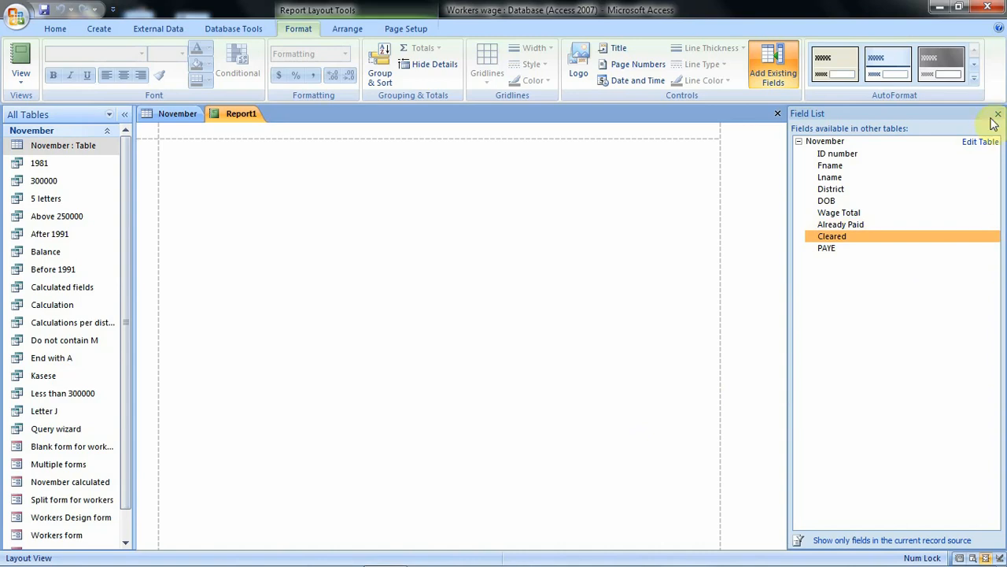
{"action": "mouse_move", "coordinate": [850, 140]}
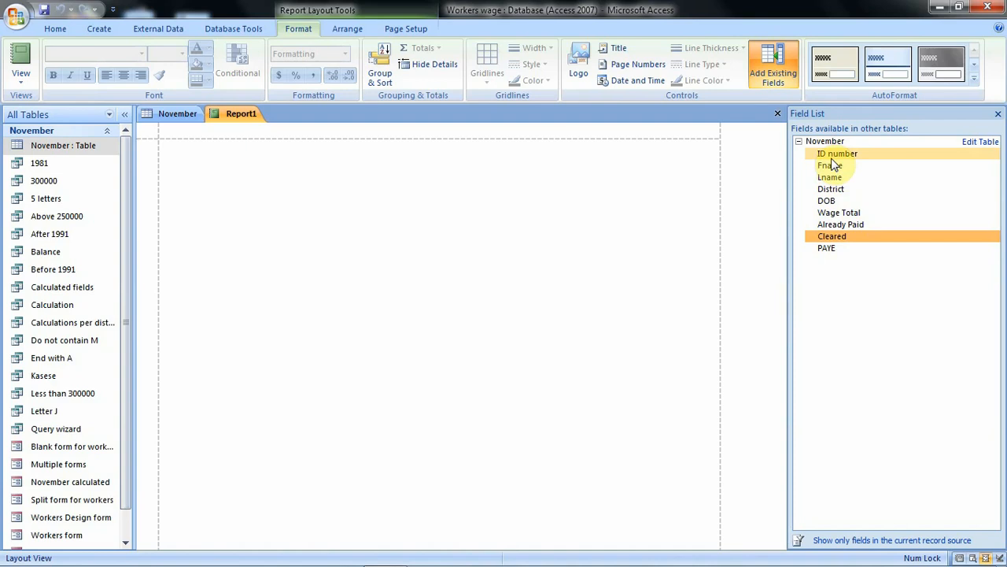
{"action": "mouse_move", "coordinate": [447, 189]}
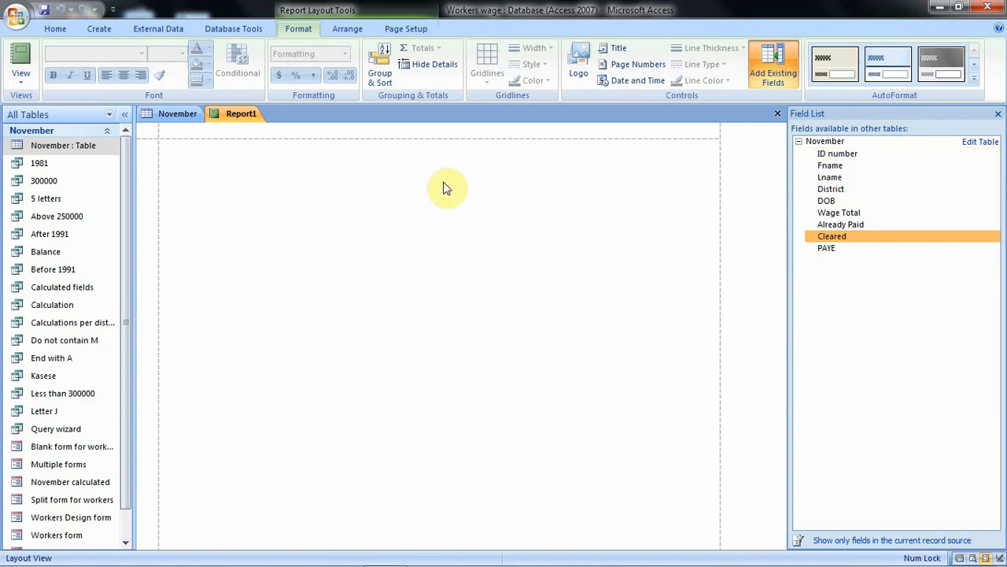
{"action": "mouse_move", "coordinate": [551, 261]}
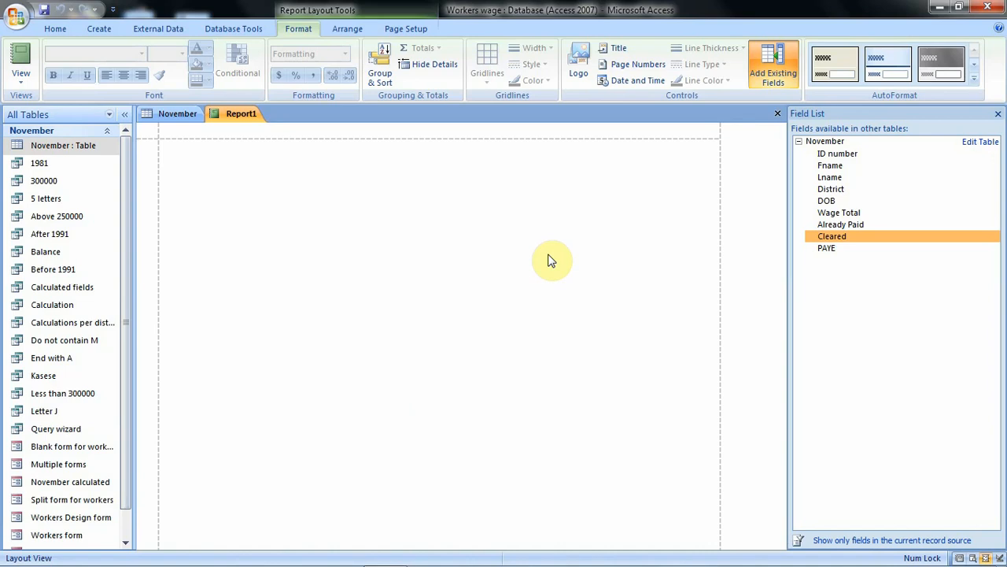
{"action": "left_click", "coordinate": [839, 213]}
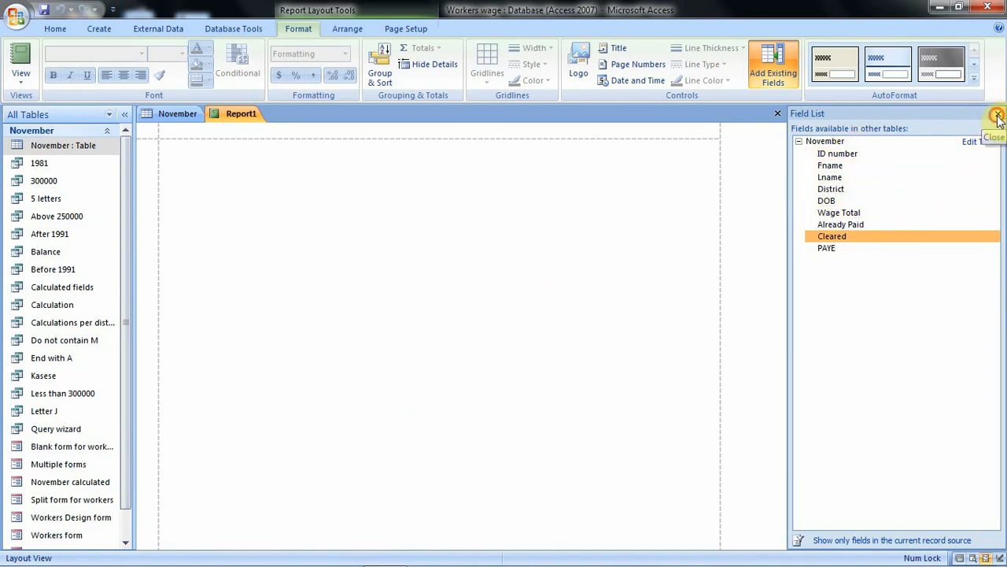
{"action": "left_click", "coordinate": [998, 117]}
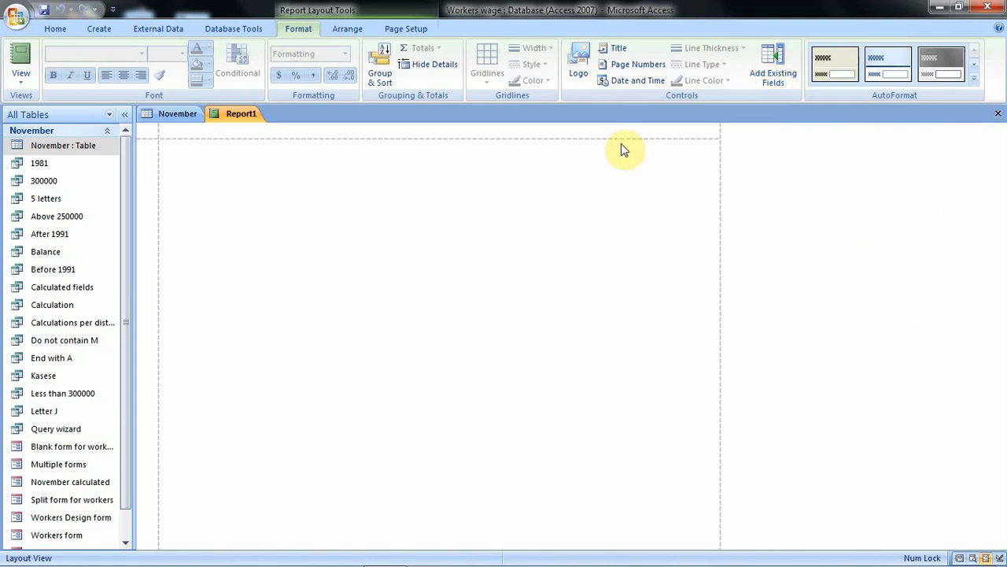
{"action": "mouse_move", "coordinate": [840, 224]}
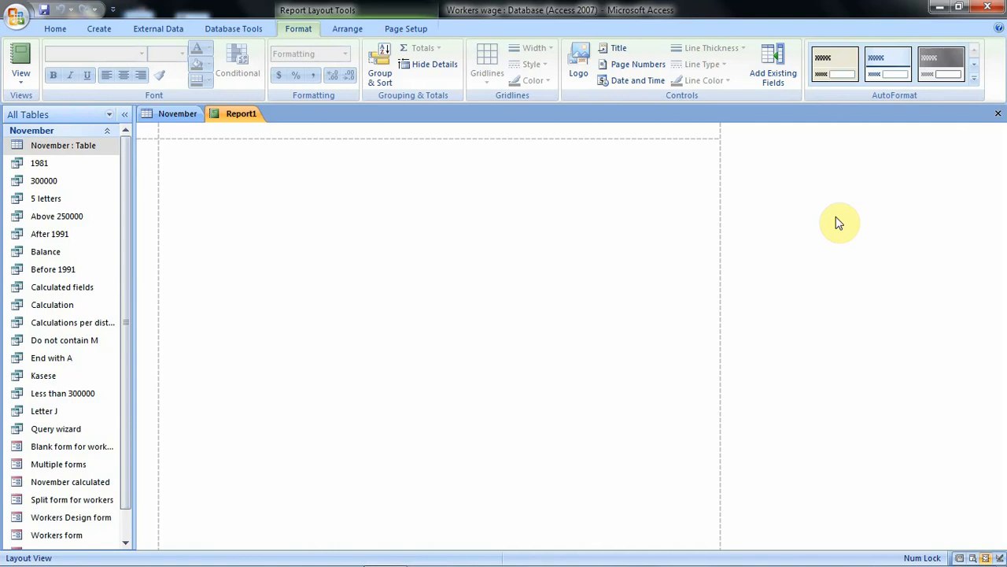
{"action": "mouse_move", "coordinate": [773, 64]}
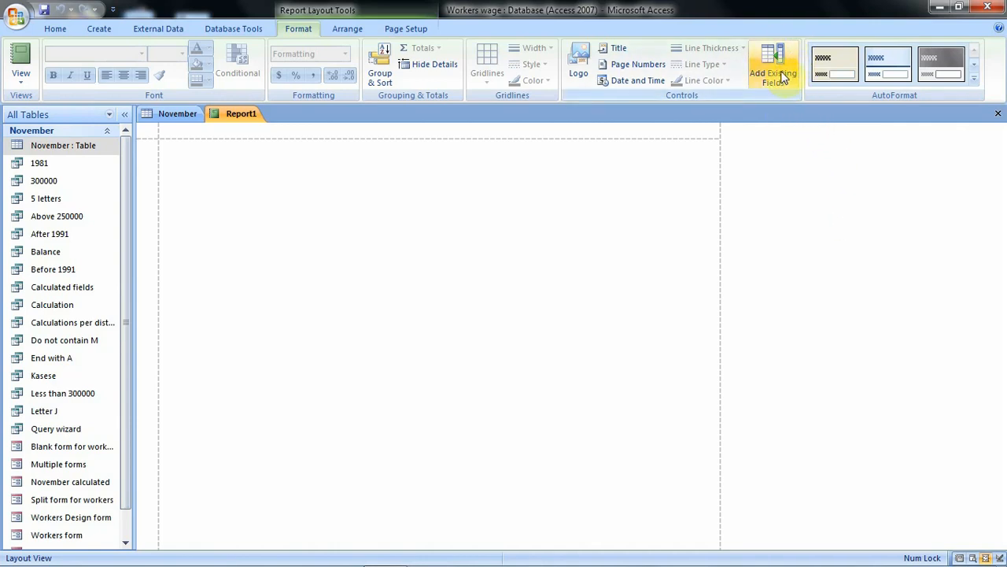
{"action": "left_click", "coordinate": [773, 65]}
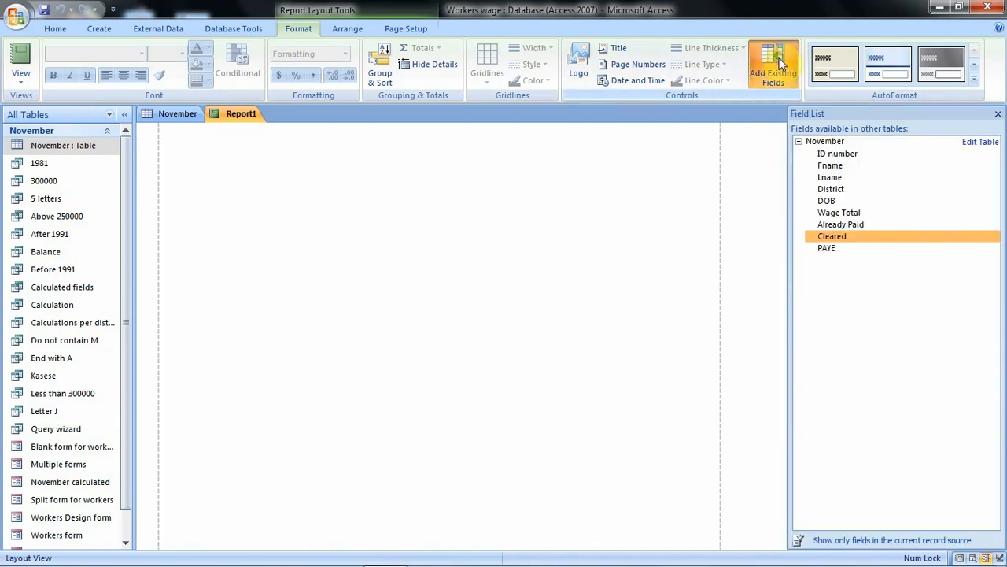
{"action": "mouse_move", "coordinate": [787, 163]}
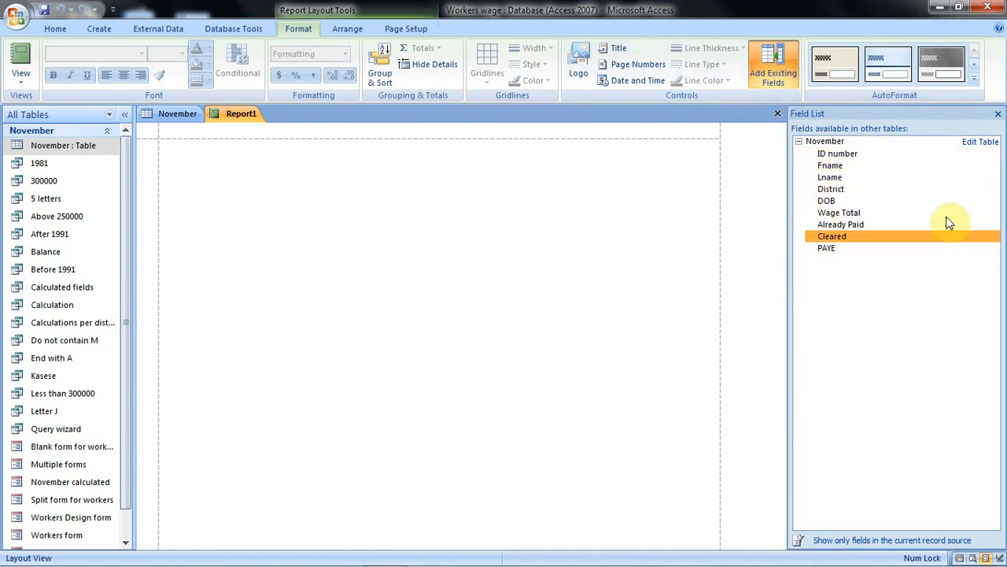
{"action": "mouse_move", "coordinate": [807, 138]}
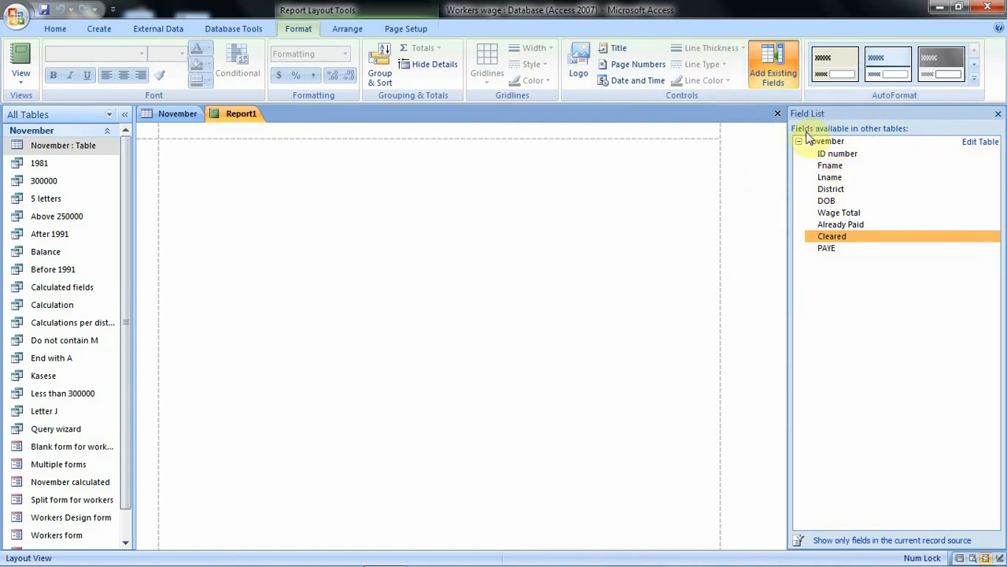
{"action": "mouse_move", "coordinate": [864, 154]}
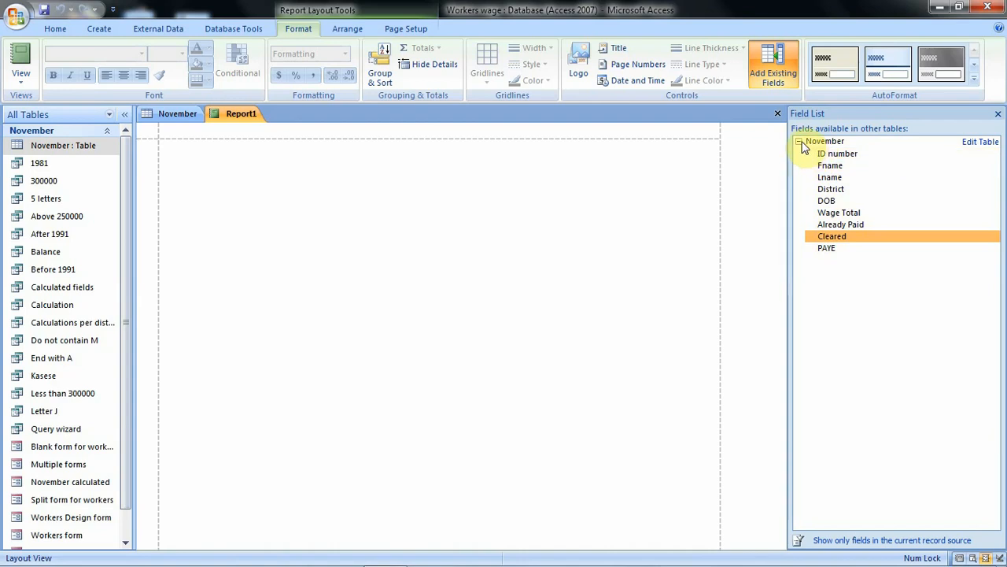
{"action": "left_click", "coordinate": [800, 142]}
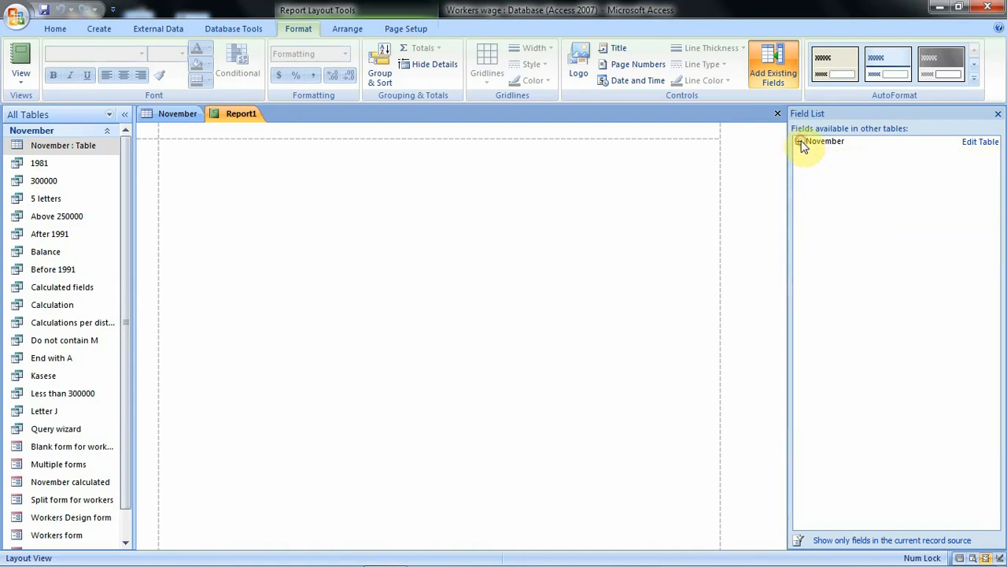
{"action": "mouse_move", "coordinate": [633, 271]}
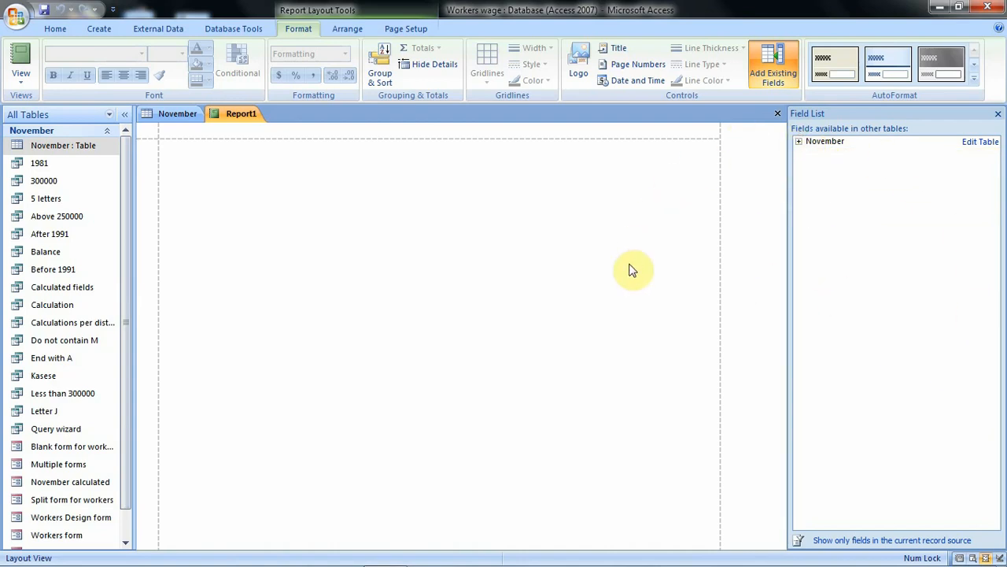
{"action": "mouse_move", "coordinate": [612, 240]}
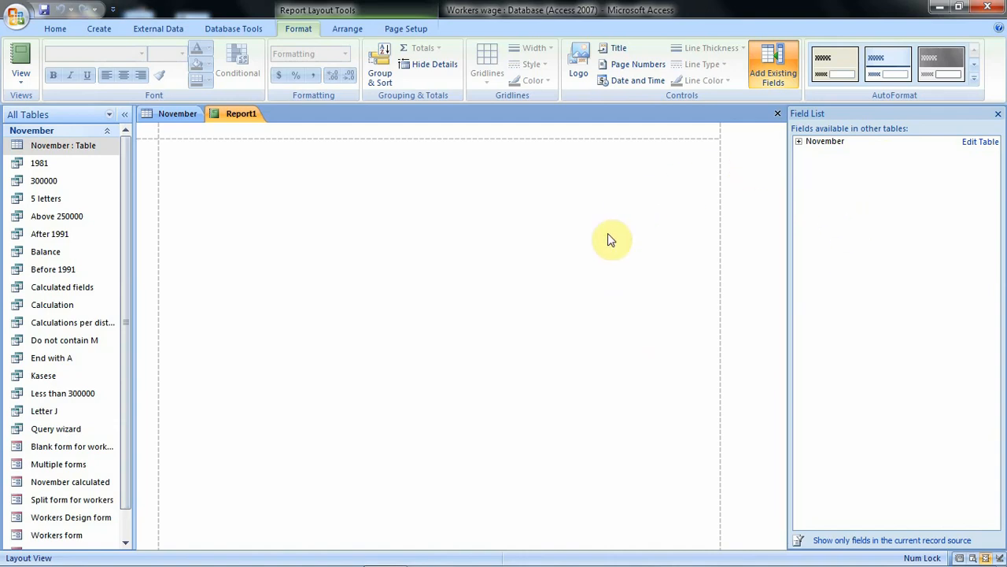
{"action": "mouse_move", "coordinate": [812, 179]}
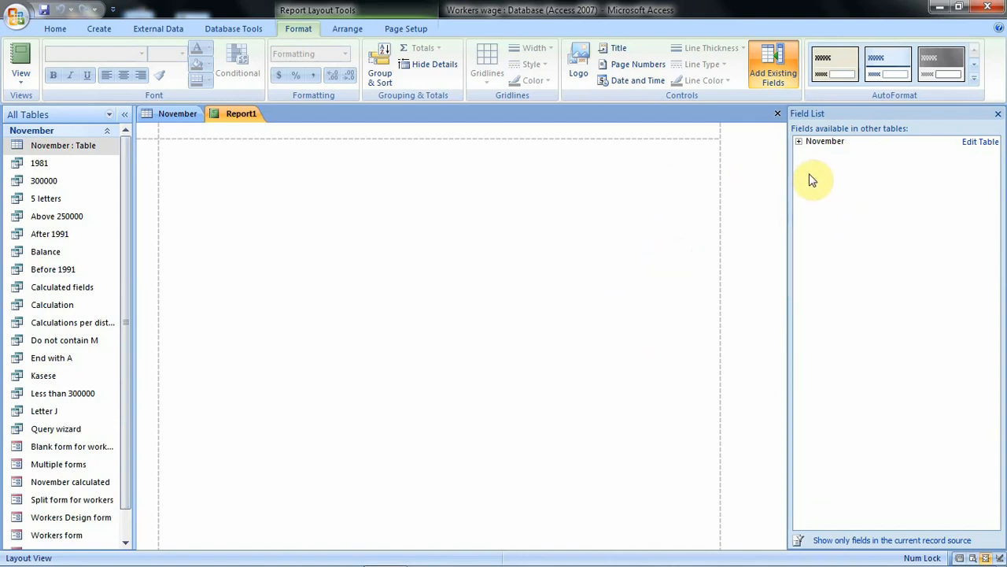
{"action": "left_click", "coordinate": [798, 142]}
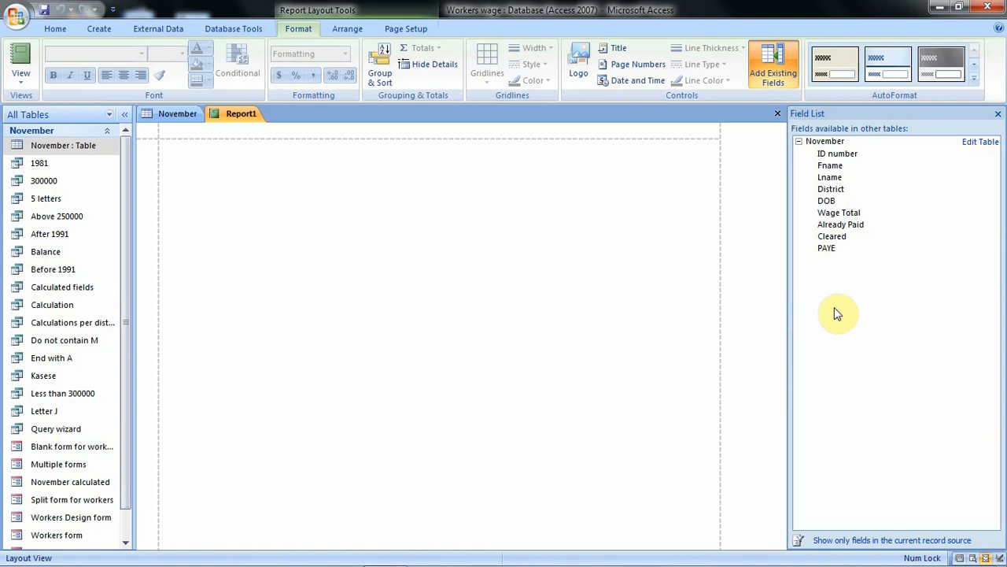
Step: Add the ID number, Fname, DOB, Wage Total and Cleared fields, then close the Field List
{"action": "left_click", "coordinate": [837, 154]}
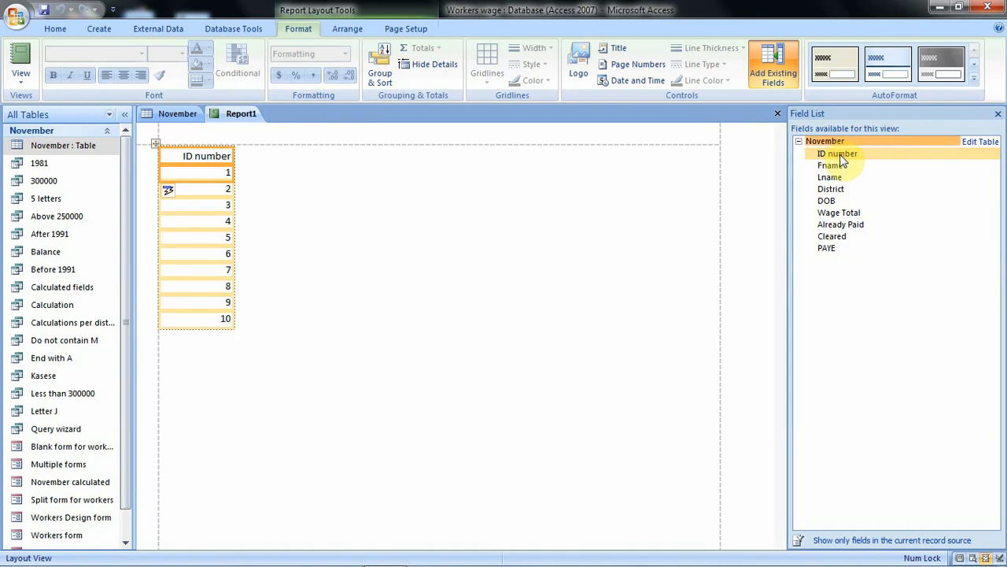
{"action": "double_click", "coordinate": [831, 165]}
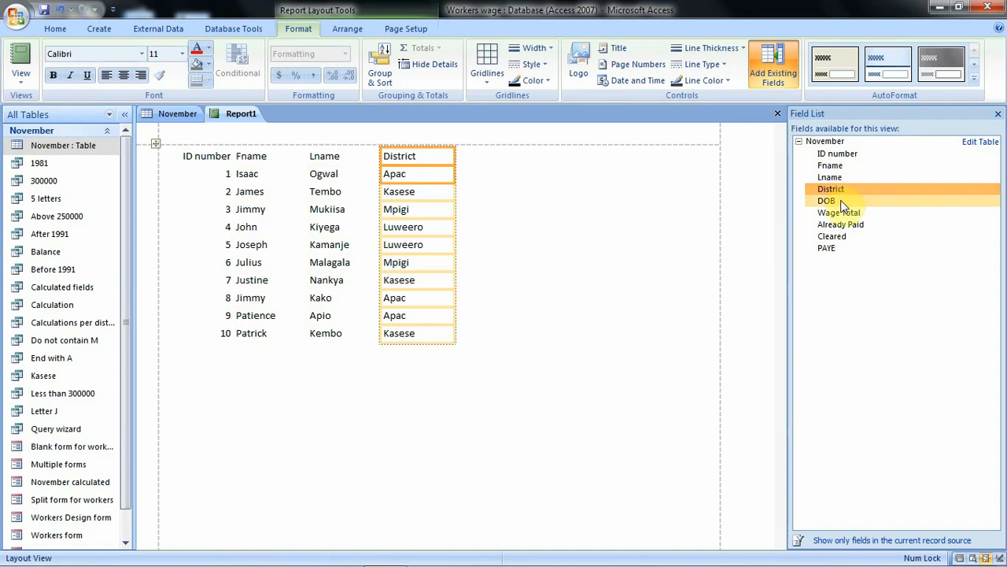
{"action": "double_click", "coordinate": [826, 202]}
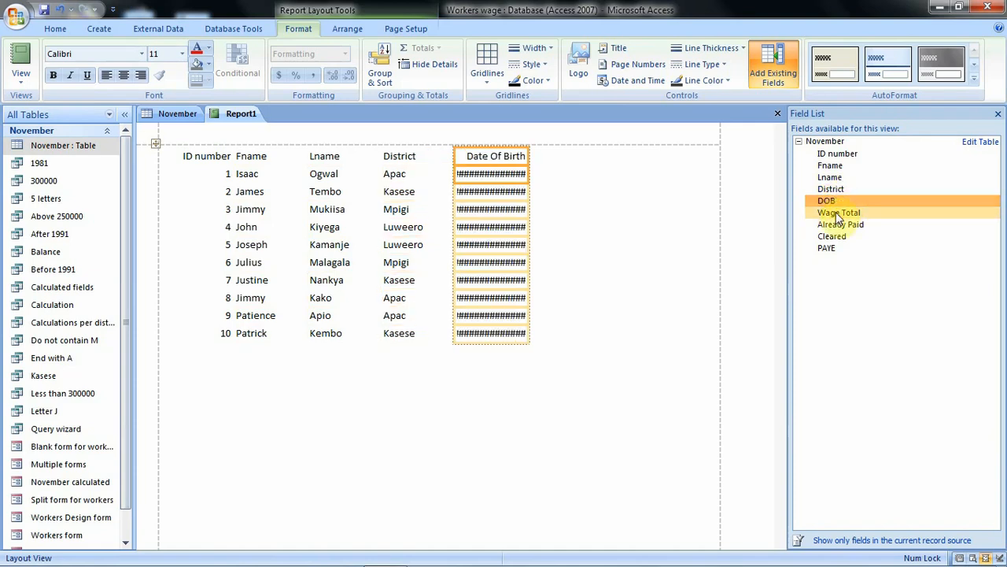
{"action": "double_click", "coordinate": [839, 213]}
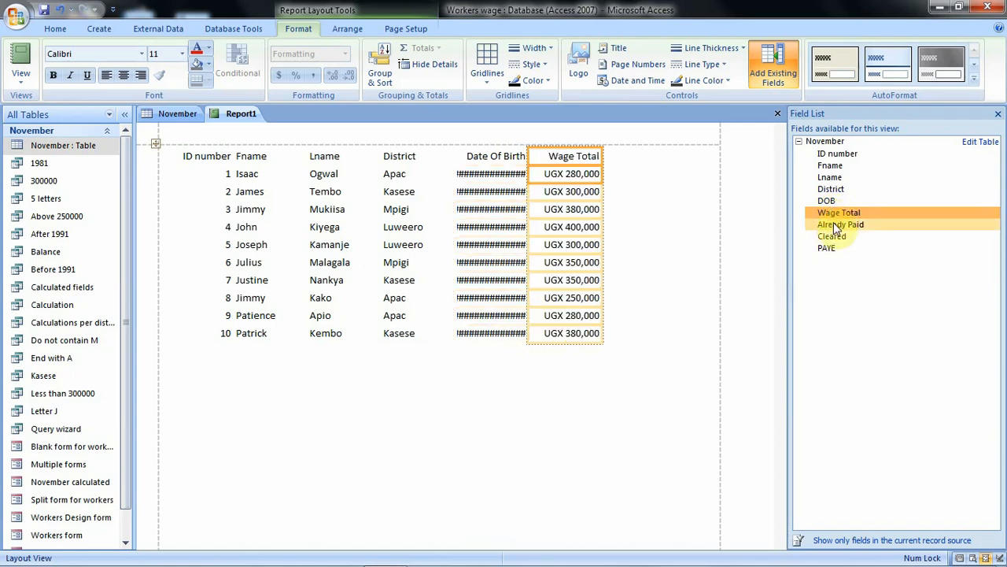
{"action": "mouse_move", "coordinate": [840, 230]}
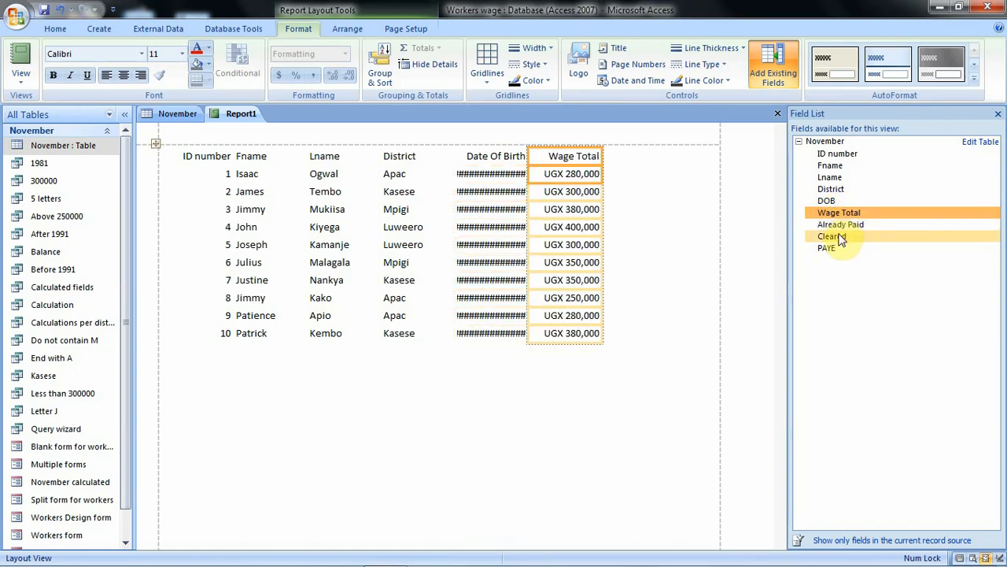
{"action": "double_click", "coordinate": [831, 236]}
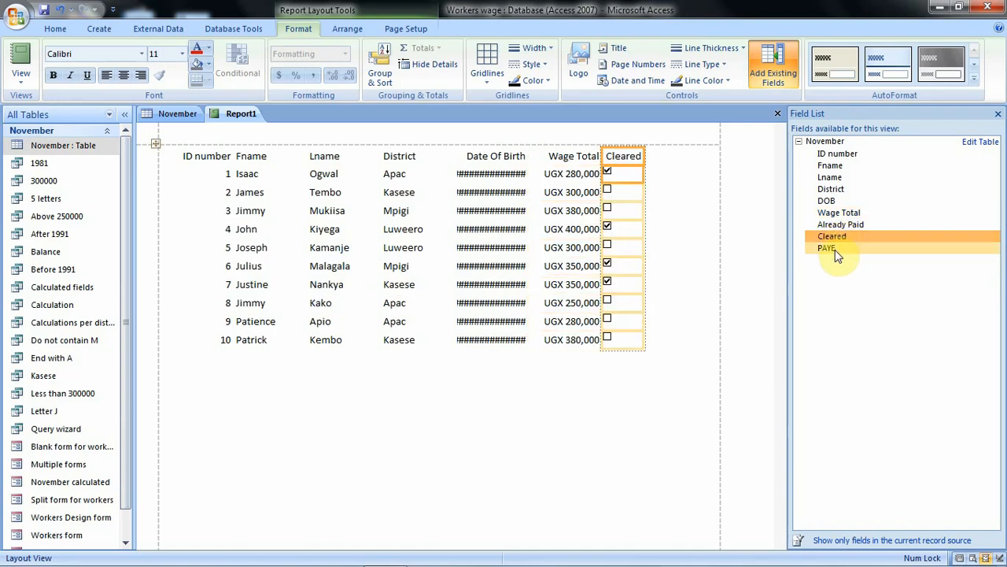
{"action": "mouse_move", "coordinate": [705, 296]}
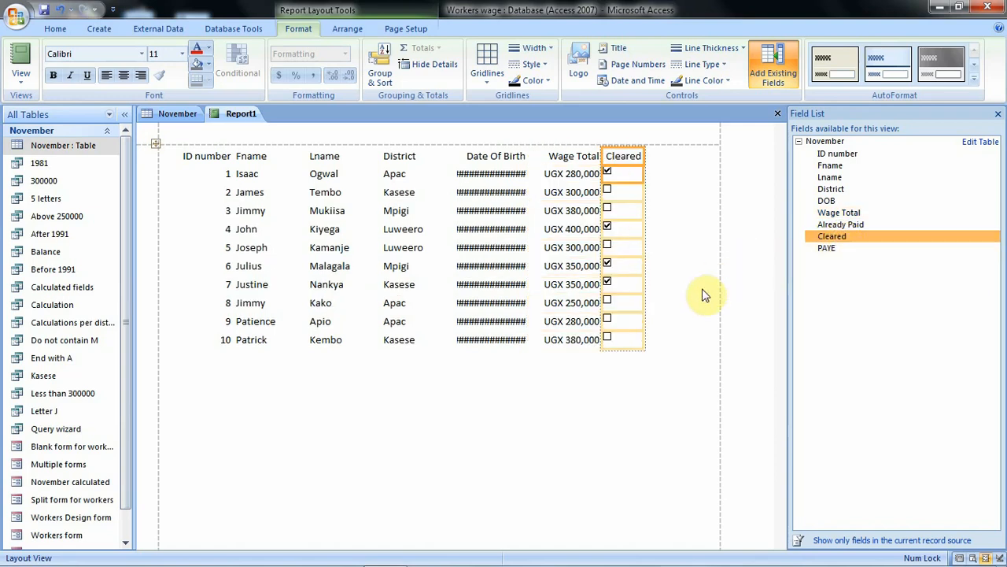
{"action": "mouse_move", "coordinate": [693, 318]}
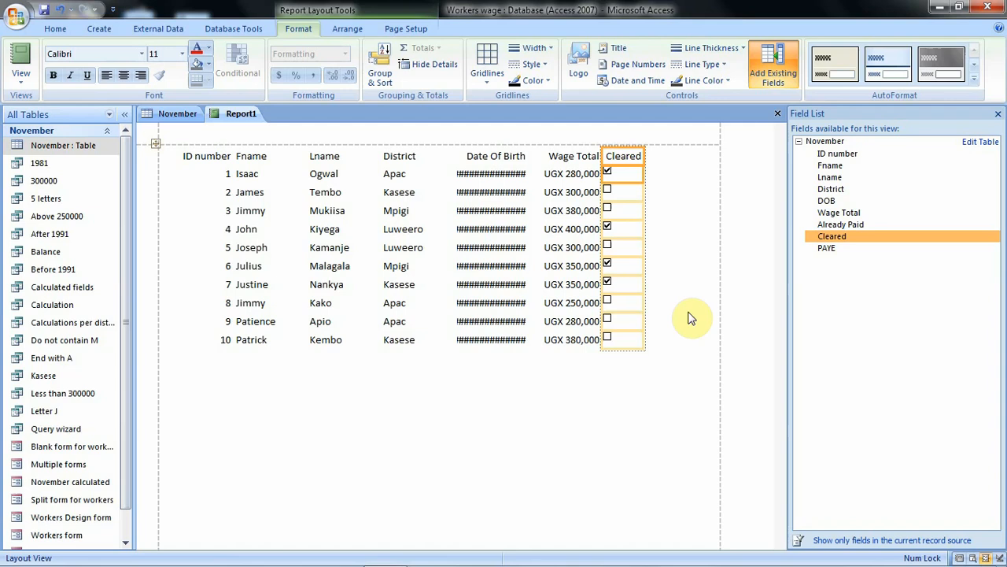
{"action": "mouse_move", "coordinate": [979, 132]}
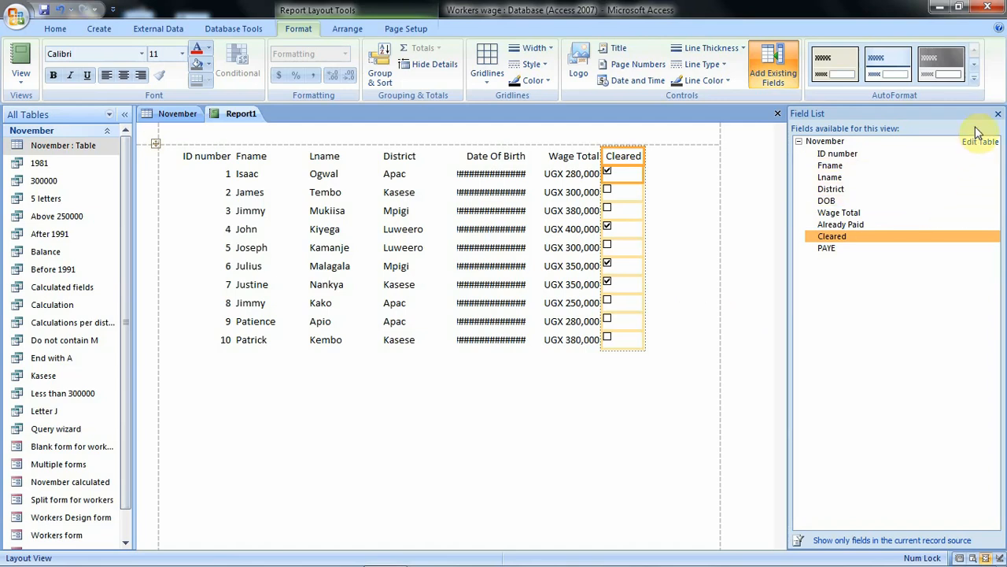
{"action": "left_click", "coordinate": [998, 114]}
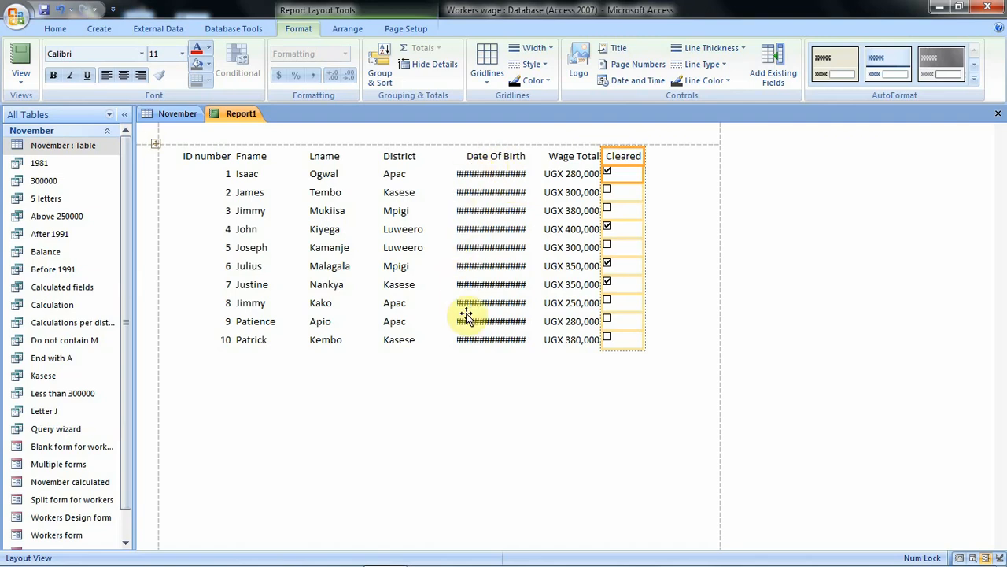
{"action": "mouse_move", "coordinate": [523, 314]}
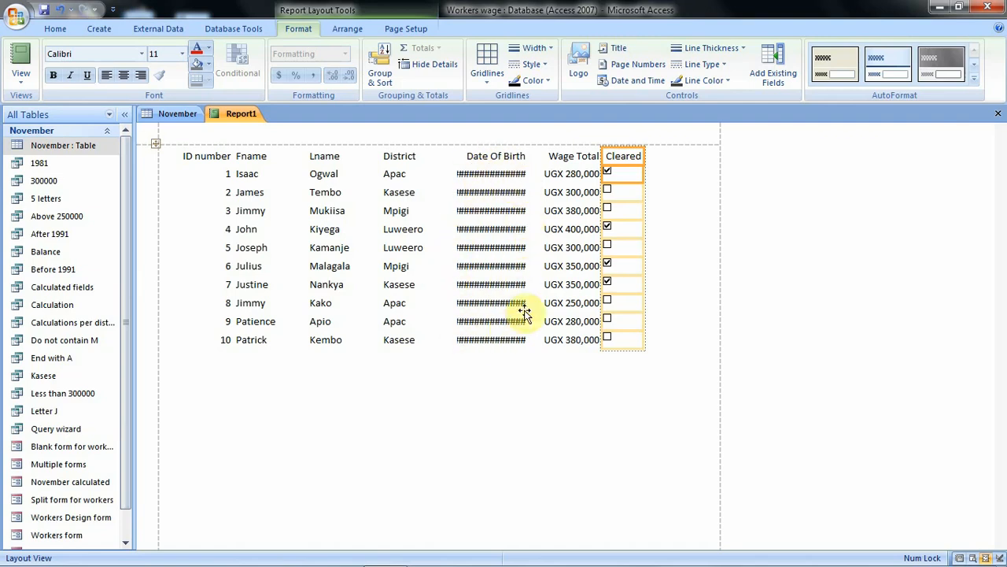
{"action": "mouse_move", "coordinate": [506, 211]}
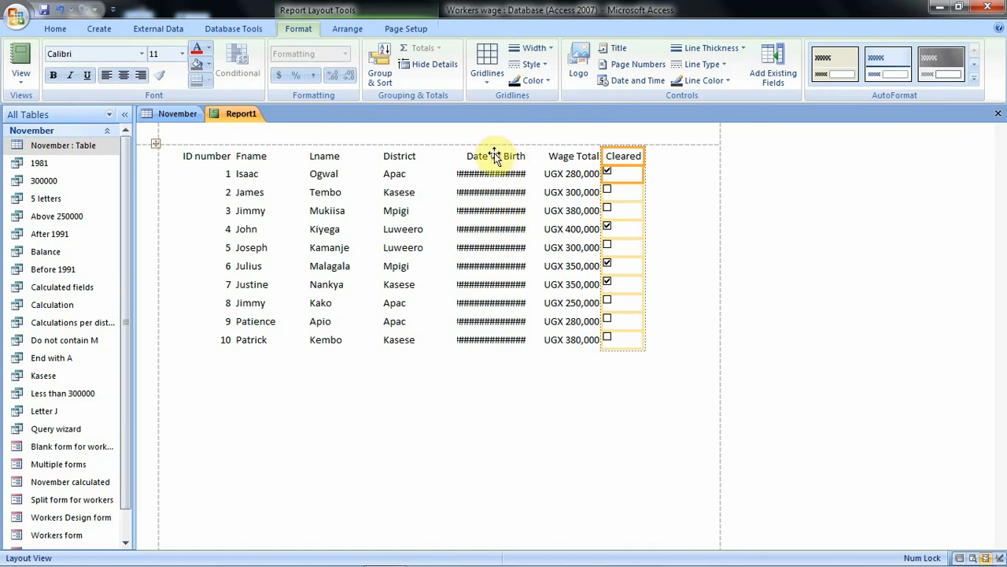
Step: Widen the Date Of Birth column until full dates replace the hash marks
{"action": "left_click", "coordinate": [494, 156]}
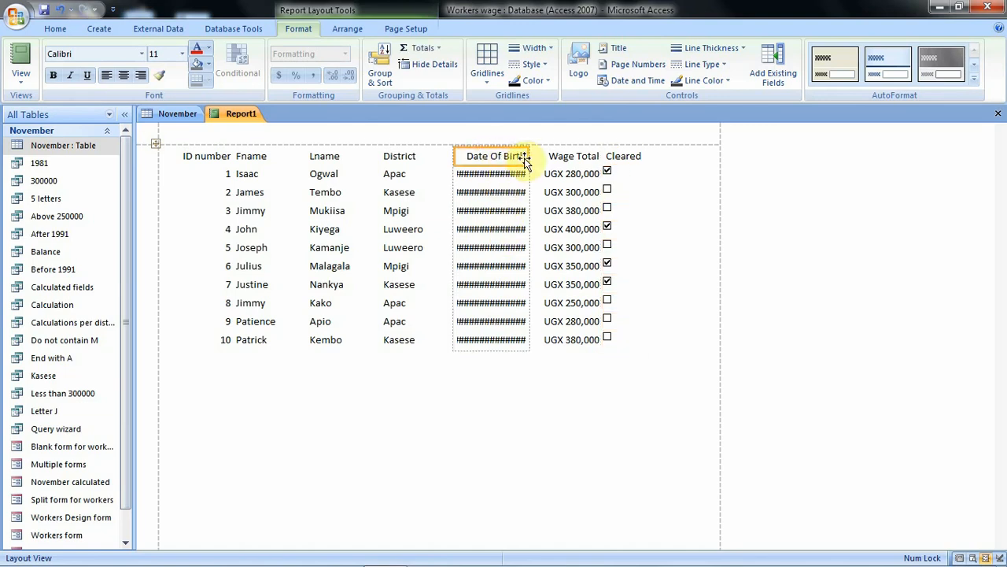
{"action": "left_click", "coordinate": [491, 156]}
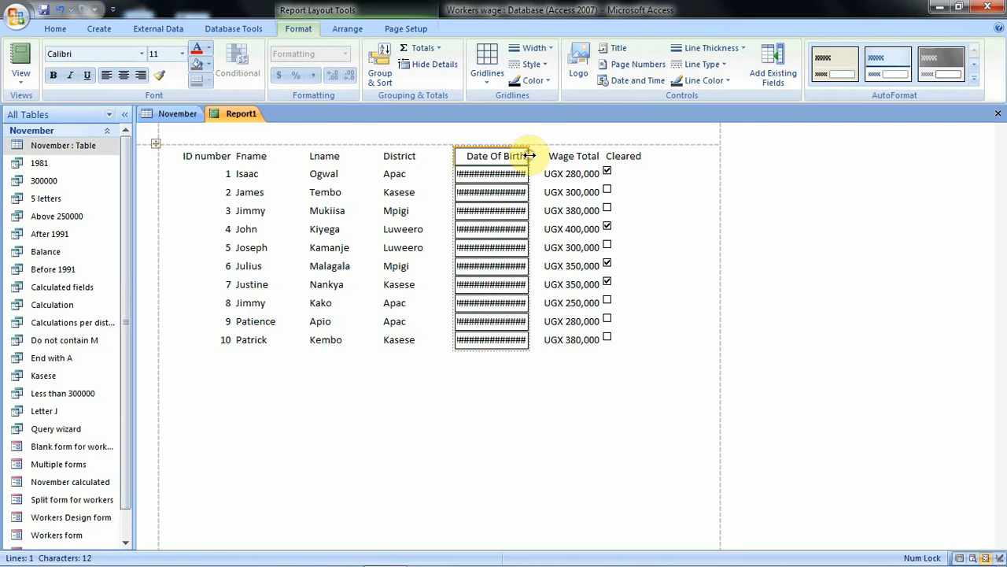
{"action": "left_click_drag", "start_coordinate": [532, 156], "coordinate": [543, 156]}
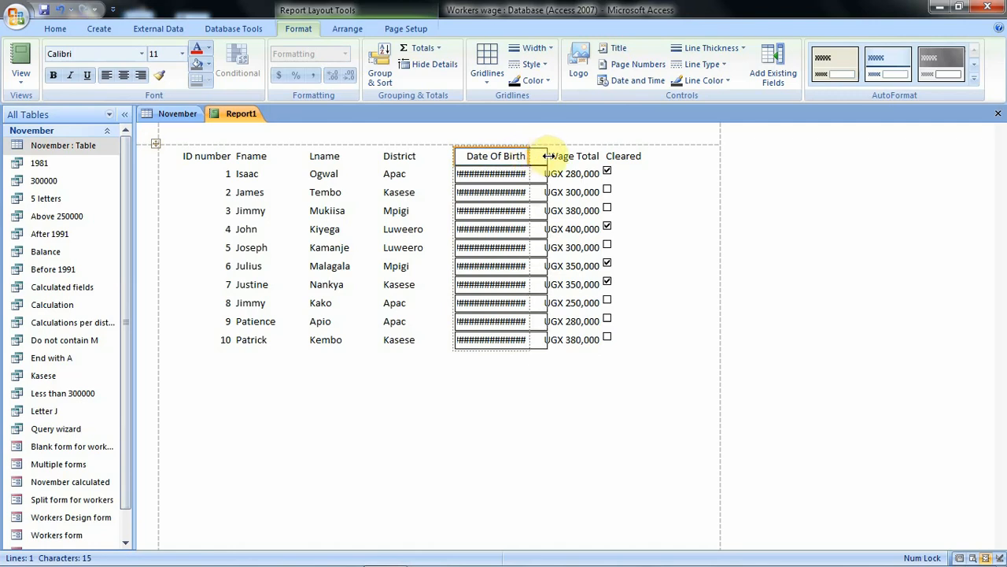
{"action": "left_click_drag", "start_coordinate": [539, 156], "coordinate": [567, 156]}
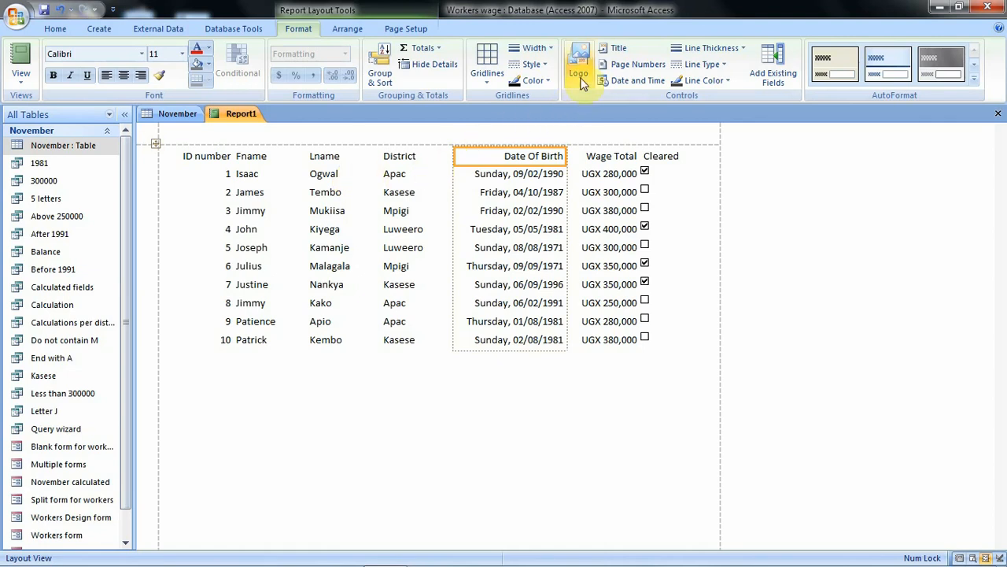
Step: Add the title 'November report' above the report's columns
{"action": "left_click", "coordinate": [617, 47]}
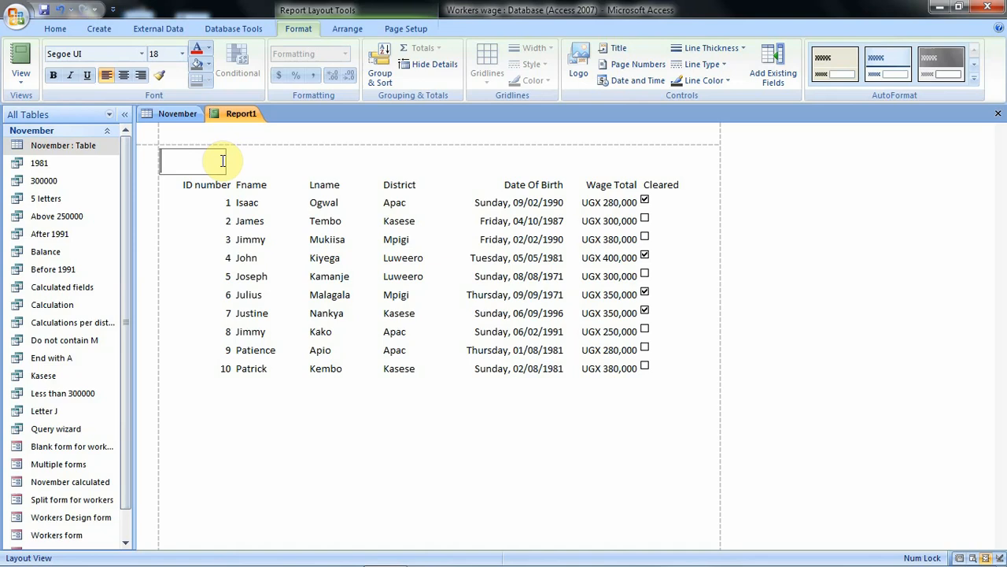
{"action": "type", "text": "Novembe"}
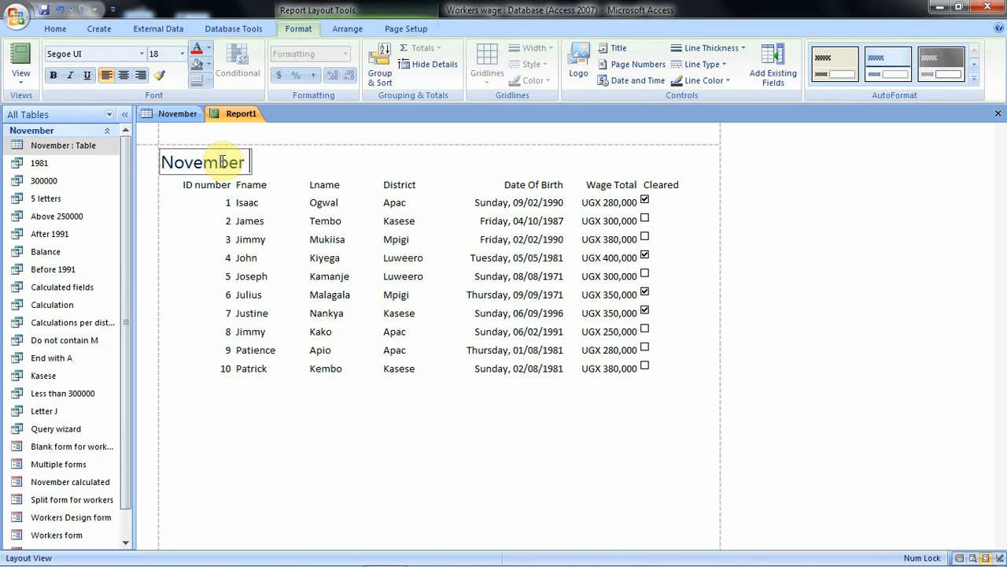
{"action": "type", "text": "r"}
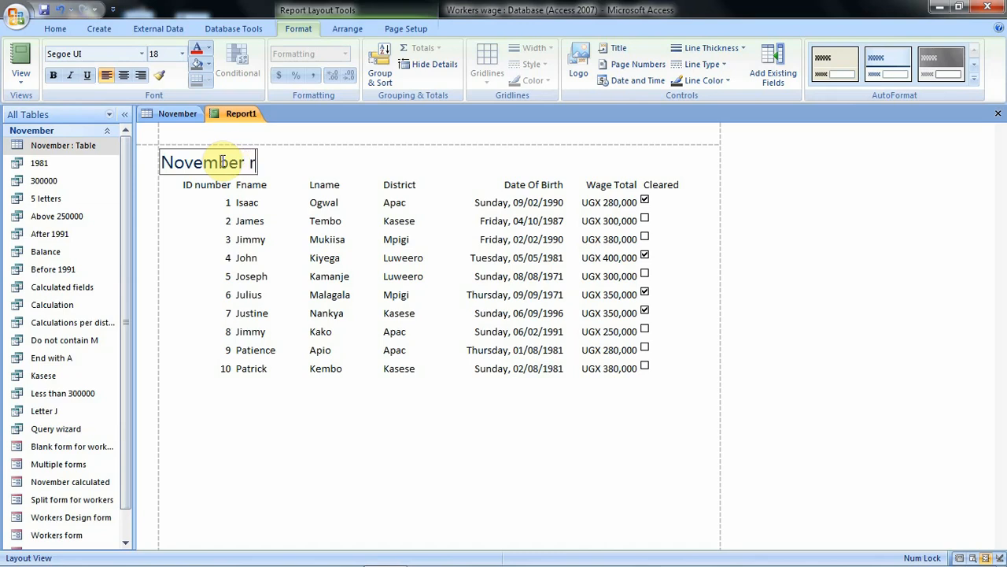
{"action": "type", "text": "eport"}
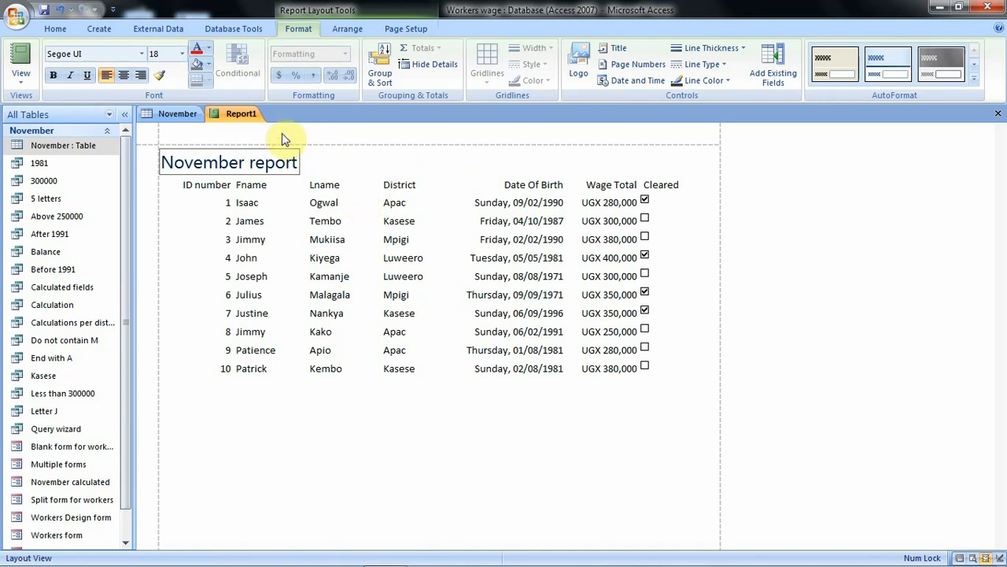
Step: Save Report1 under the name 'Blank report'
{"action": "right_click", "coordinate": [241, 114]}
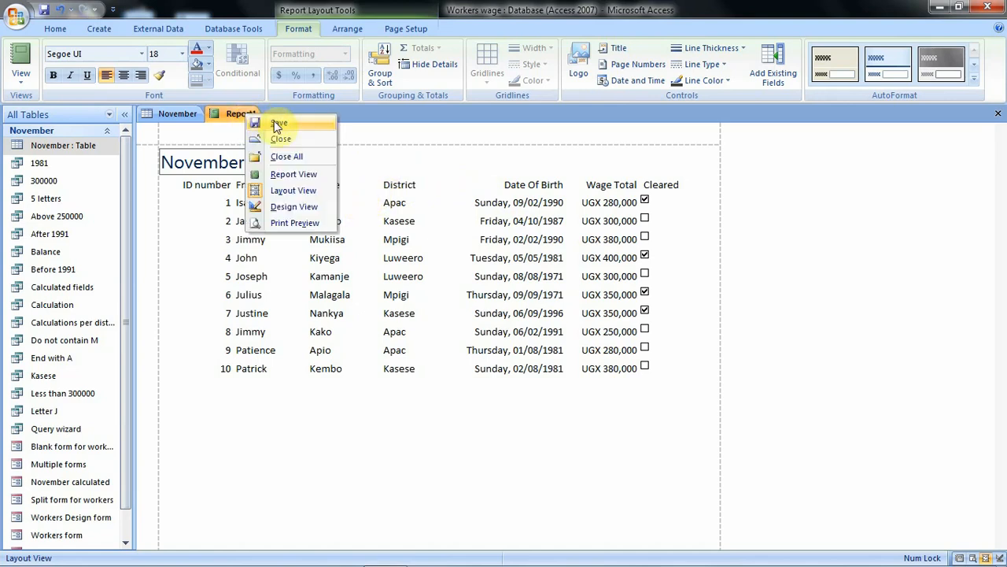
{"action": "left_click", "coordinate": [280, 122]}
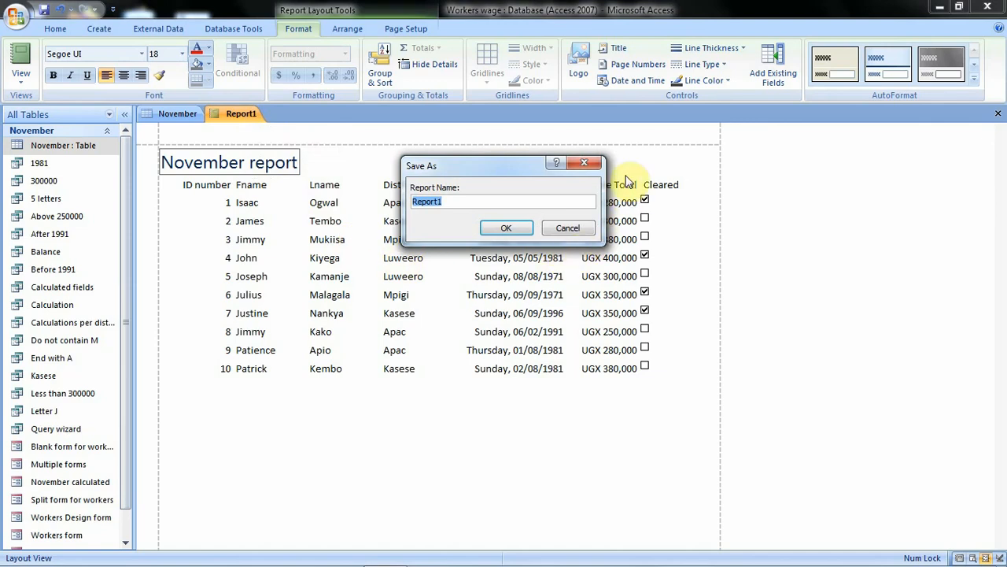
{"action": "mouse_move", "coordinate": [299, 217]}
{"action": "type", "text": "R"}
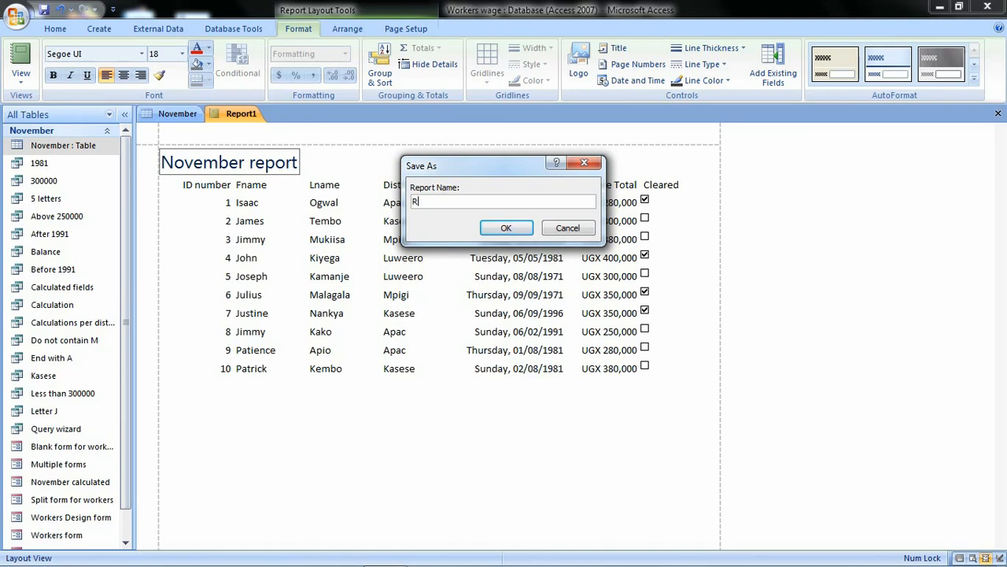
{"action": "key", "text": "Backspace"}
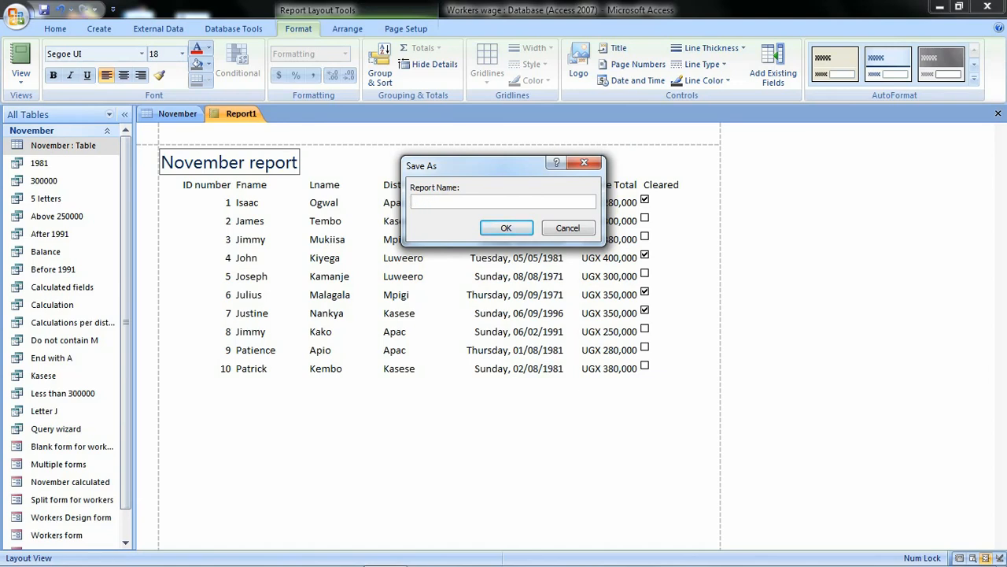
{"action": "type", "text": "Blank"}
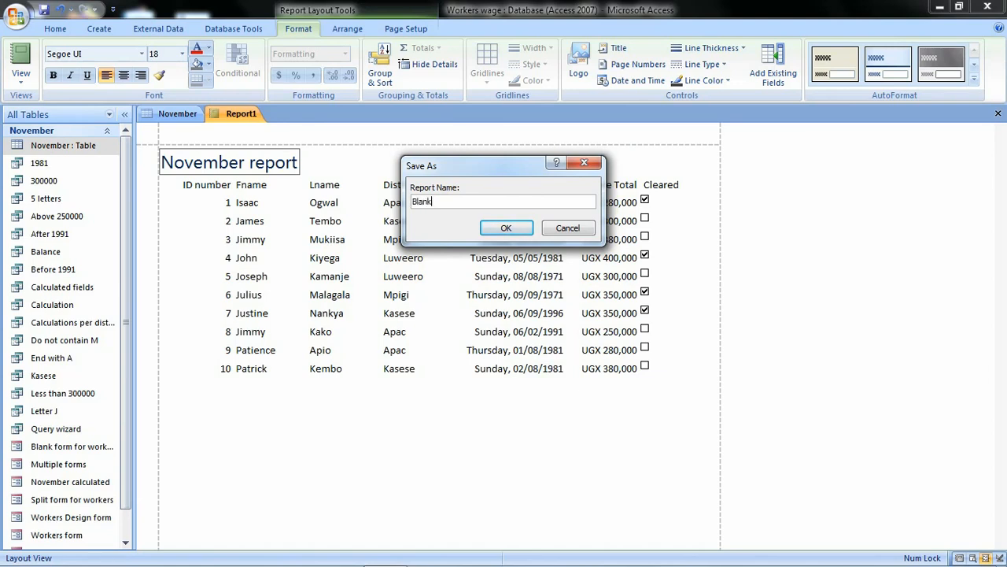
{"action": "type", "text": "report"}
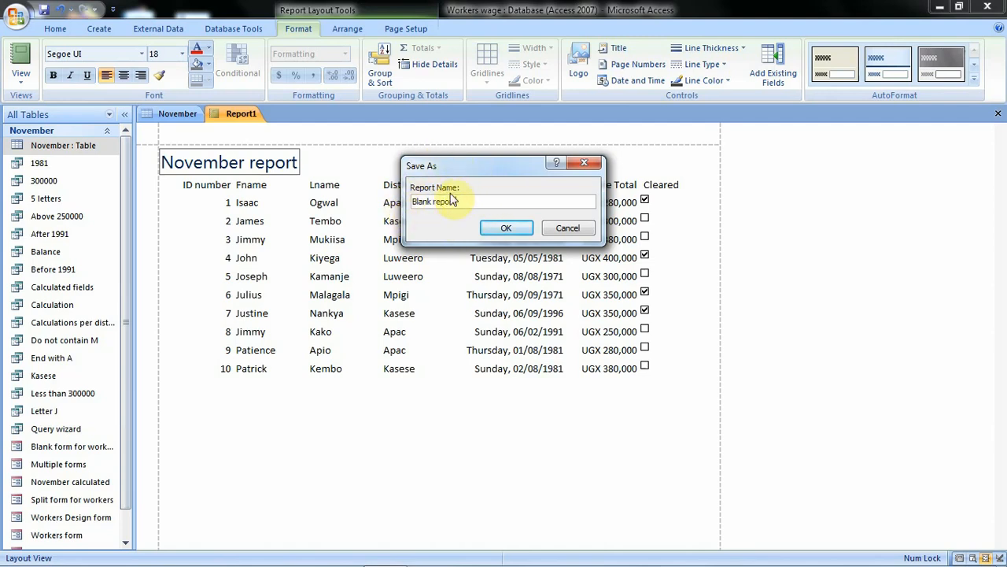
{"action": "type", "text": "rt"}
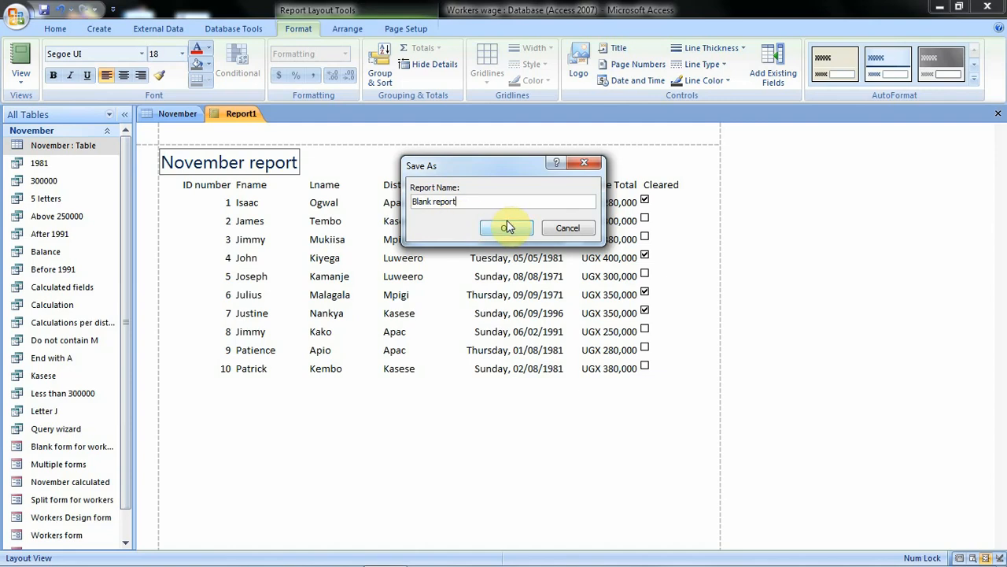
{"action": "left_click", "coordinate": [506, 227]}
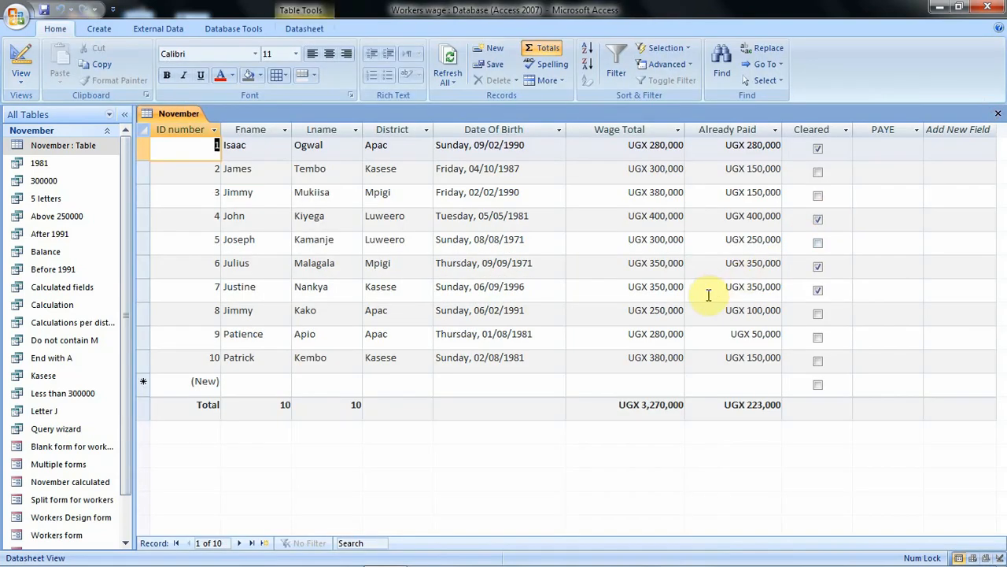
{"action": "mouse_move", "coordinate": [180, 274]}
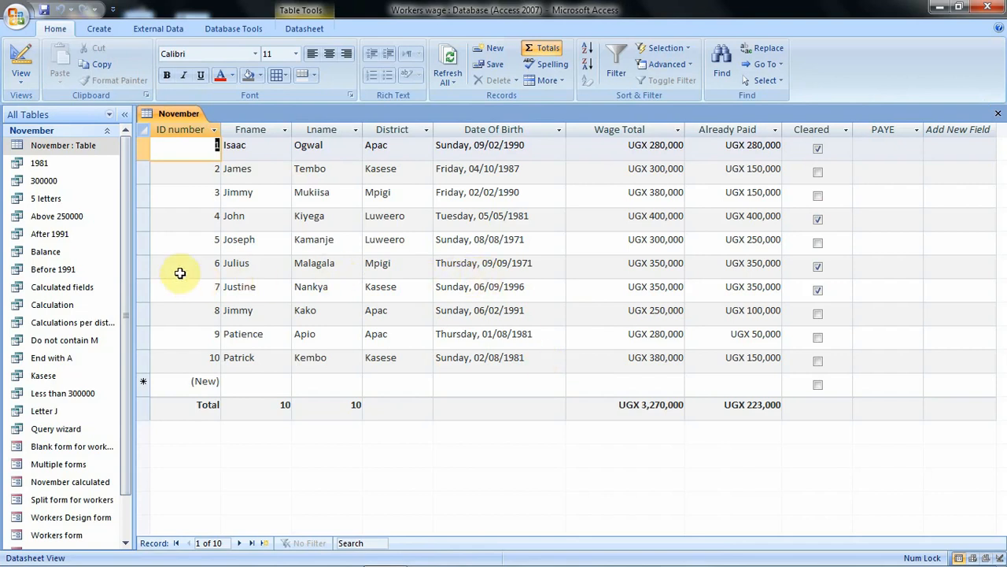
Step: Scroll the Navigation Pane down to reveal the saved Blank report
{"action": "scroll", "scroll_direction": "down", "scroll_amount": 3}
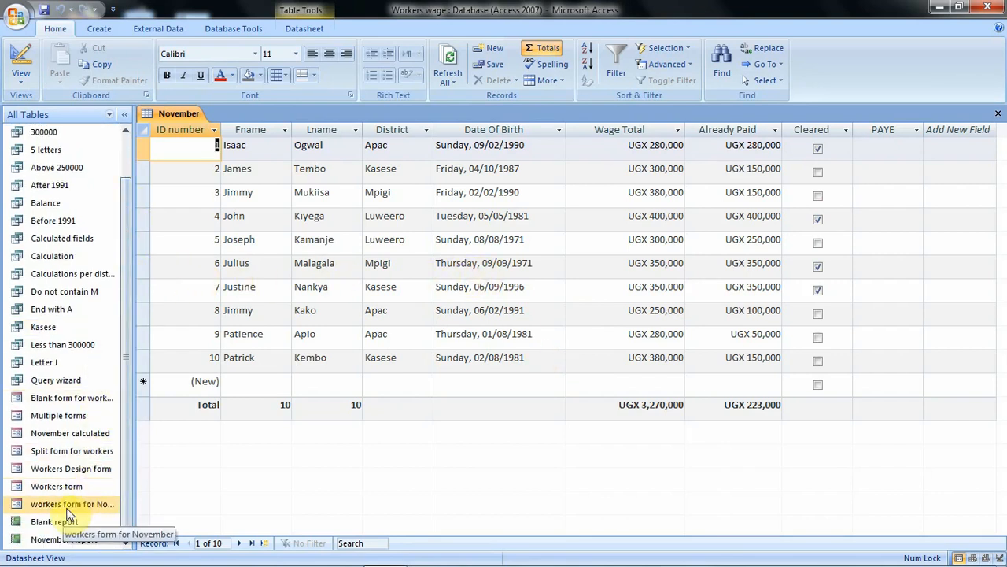
{"action": "mouse_move", "coordinate": [54, 521]}
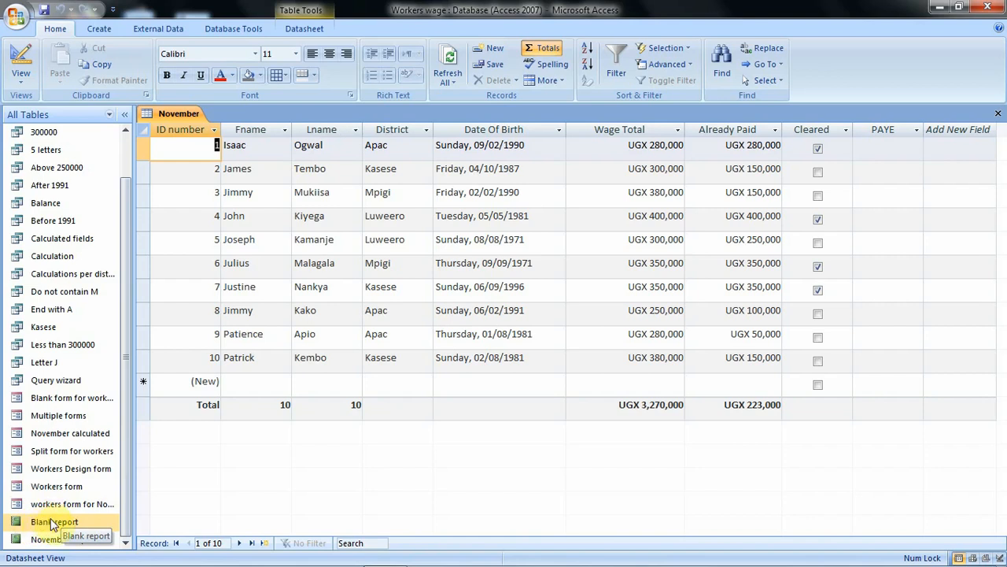
{"action": "mouse_move", "coordinate": [318, 463]}
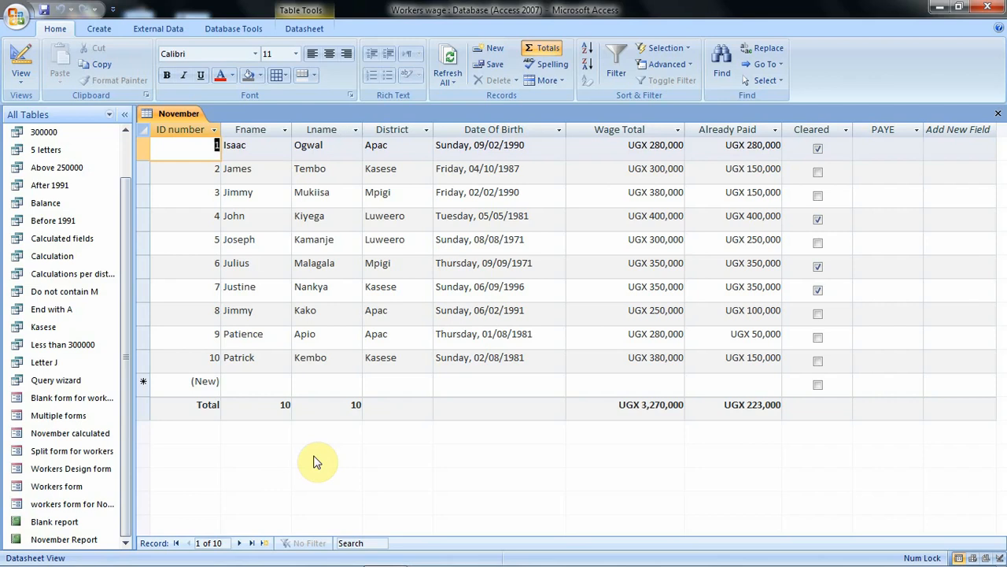
{"action": "mouse_move", "coordinate": [386, 457]}
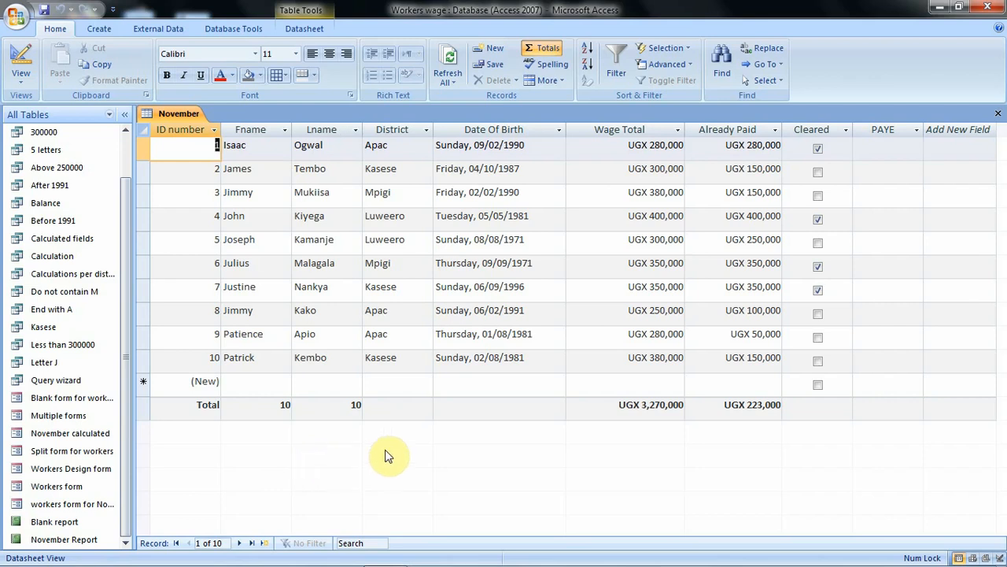
{"action": "mouse_move", "coordinate": [563, 417]}
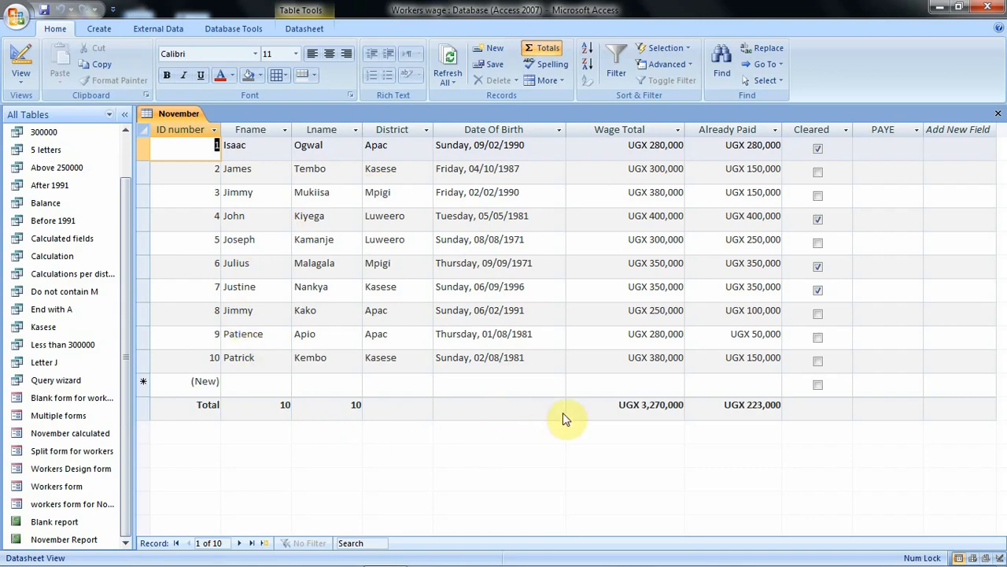
{"action": "mouse_move", "coordinate": [371, 182]}
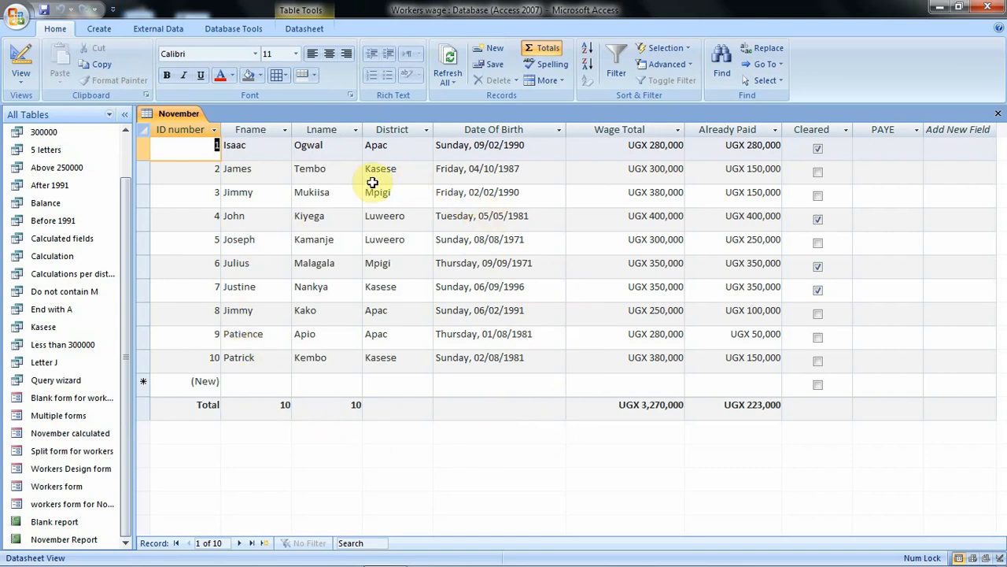